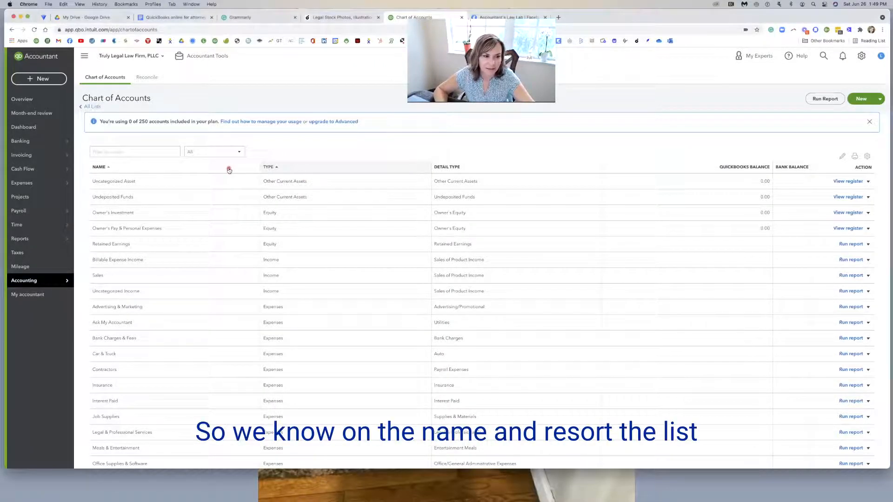
Step: Re-sort the accounts list by the NAME column so they appear alphabetically
{"action": "left_click", "coordinate": [98, 166]}
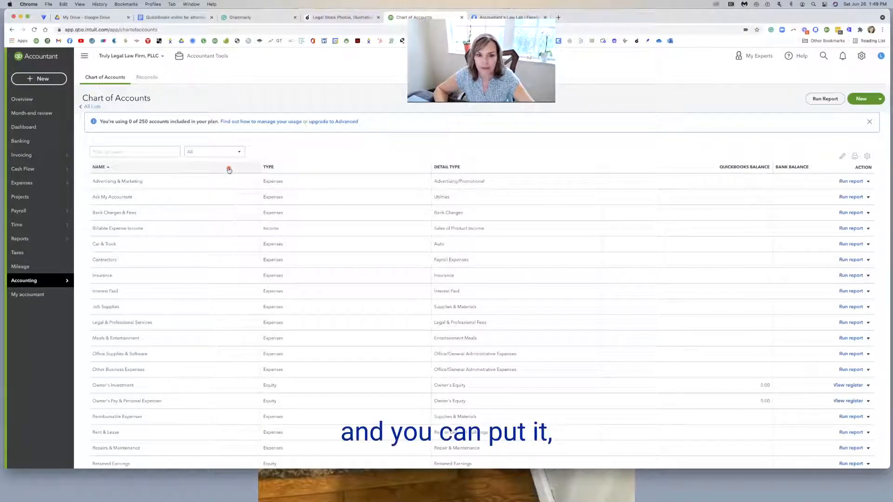
{"action": "left_click", "coordinate": [268, 167]}
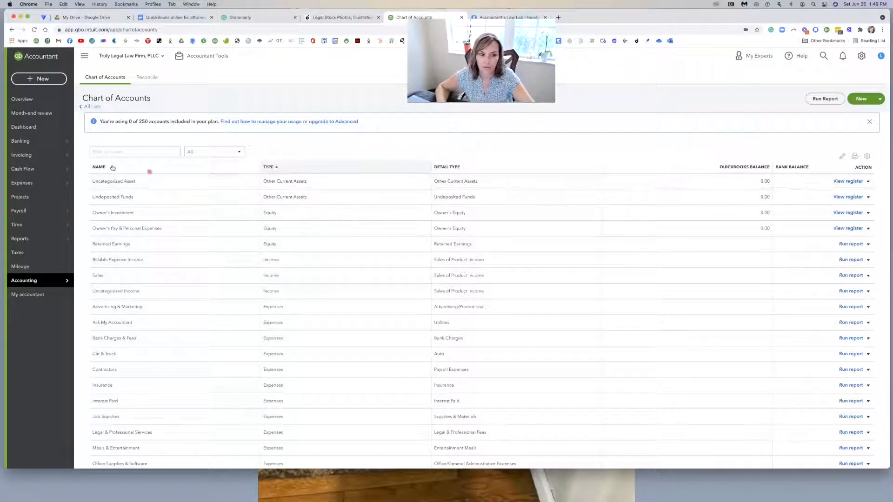
{"action": "left_click", "coordinate": [98, 167]}
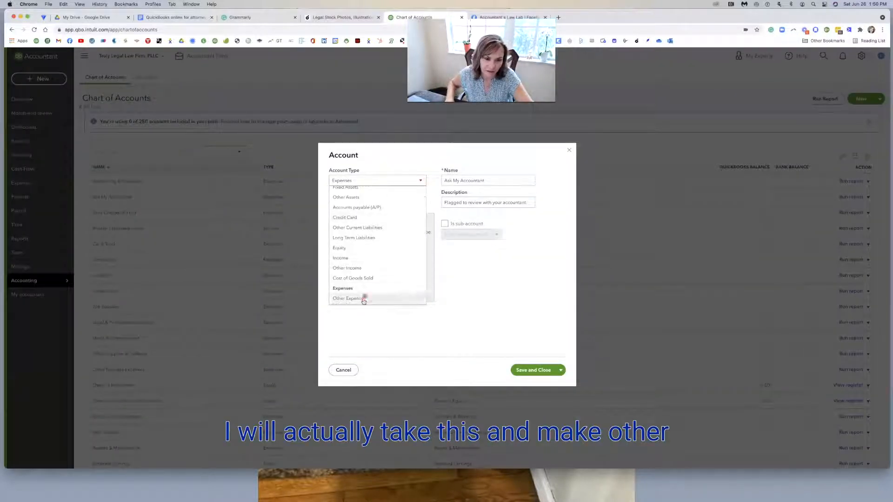
Step: Save the account as Ask/Need Help, type Other Expense with Other Miscellaneous Expense detail
{"action": "left_click", "coordinate": [347, 298]}
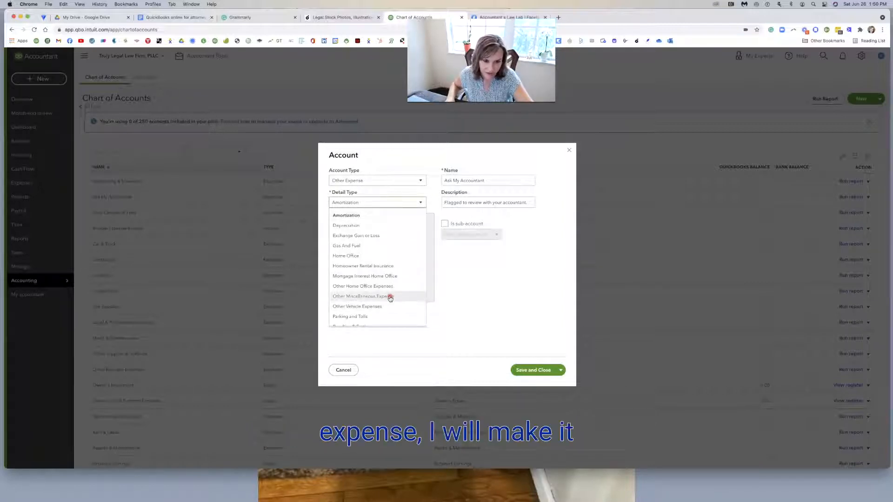
{"action": "left_click", "coordinate": [362, 296]}
{"action": "type", "text": "Ask/Need"}
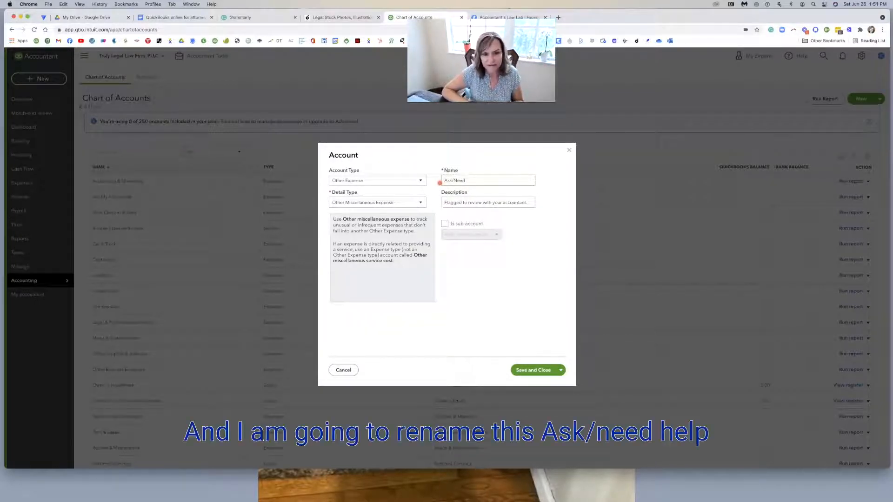
{"action": "type", "text": "Help"}
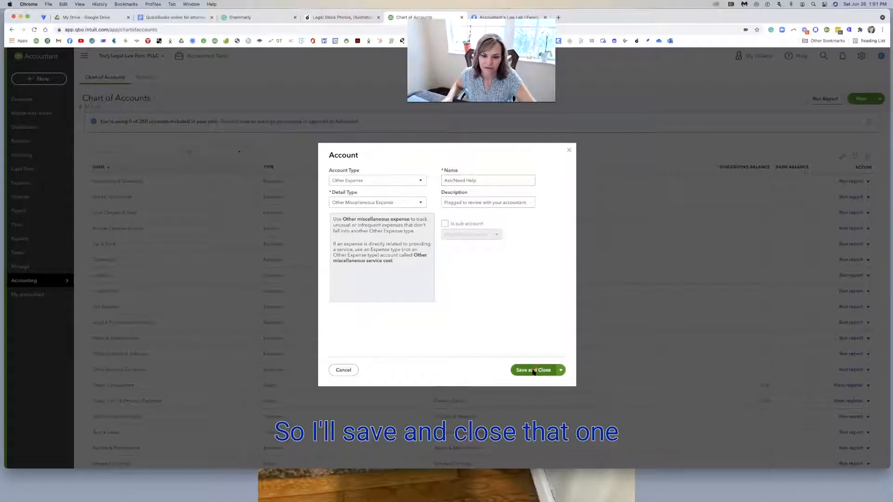
{"action": "left_click", "coordinate": [533, 370]}
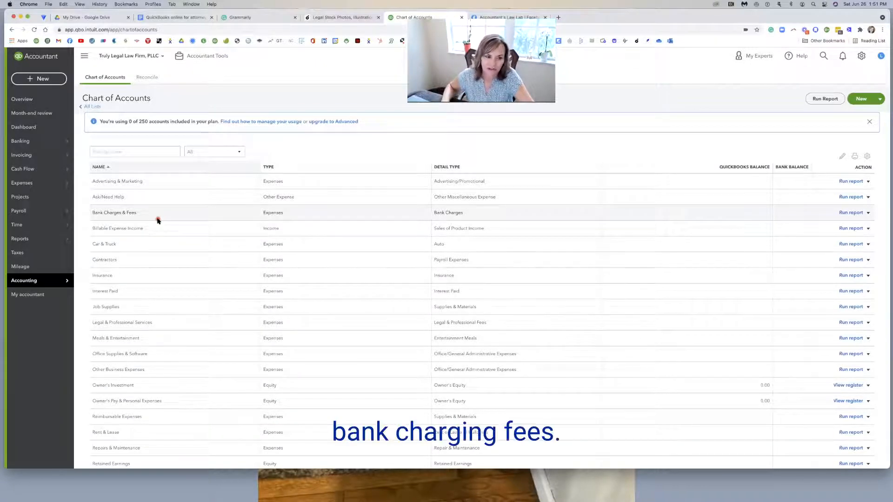
Step: Inactivate the Job Supplies account and confirm it
{"action": "scroll", "scroll_direction": "down", "scroll_amount": 3}
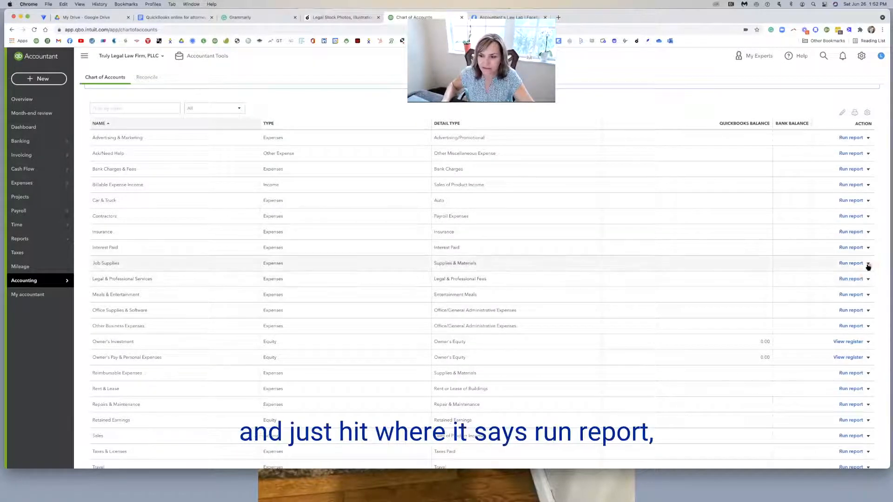
{"action": "left_click", "coordinate": [869, 263]}
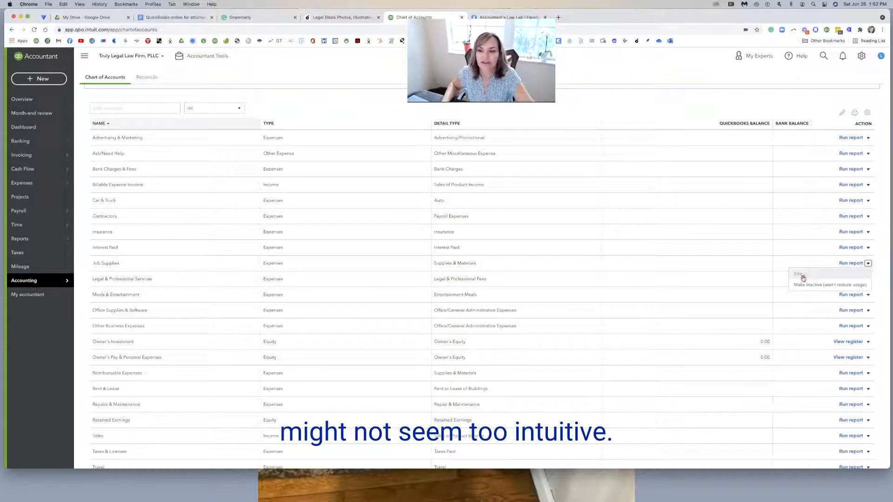
{"action": "left_click", "coordinate": [821, 285]}
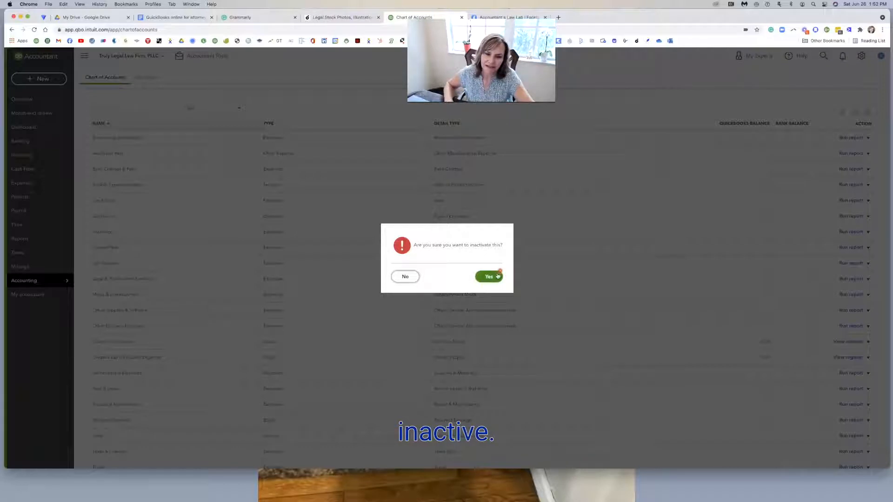
{"action": "left_click", "coordinate": [488, 277]}
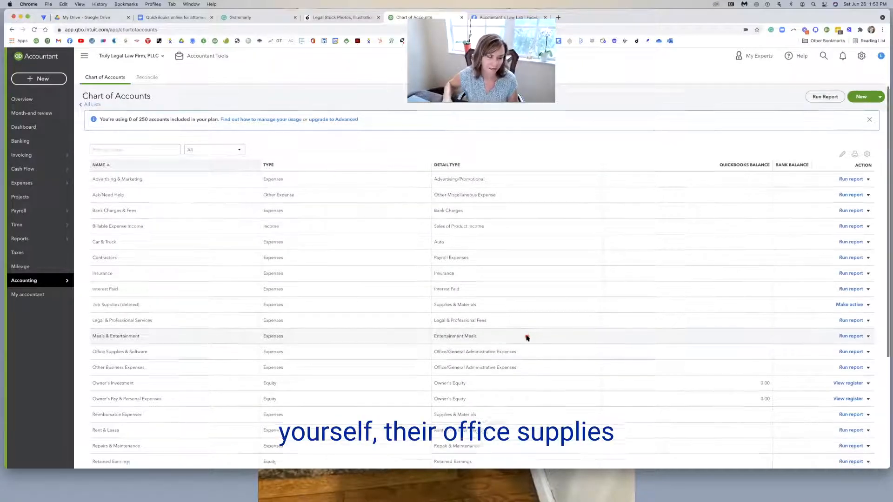
Step: Edit Office Supplies & Software and save it as Office Supplies & Expenses
{"action": "scroll", "scroll_direction": "down", "scroll_amount": 3}
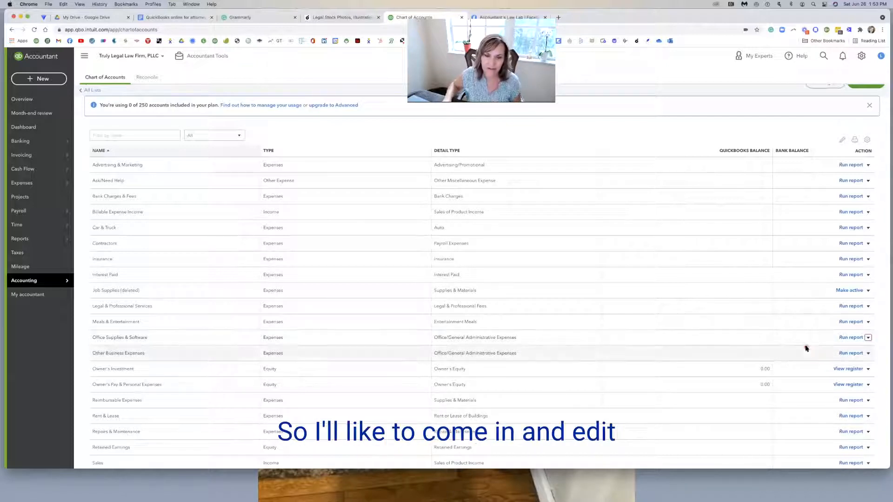
{"action": "left_click", "coordinate": [852, 336]}
{"action": "type", "text": "Office Supplies & Expenses"}
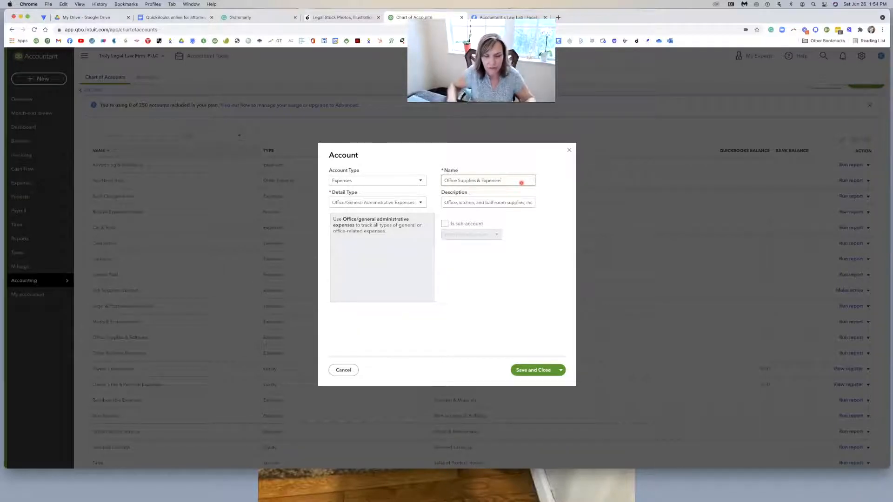
{"action": "left_click", "coordinate": [533, 370]}
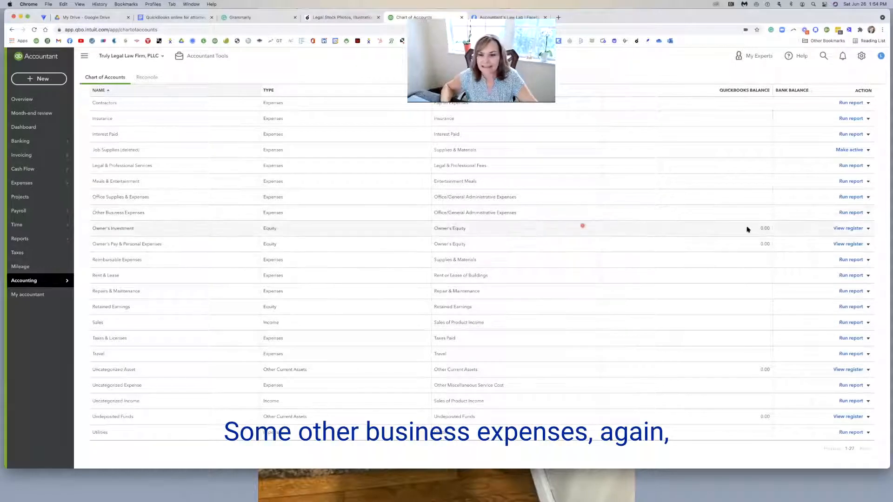
Step: Inactivate the Other Business Expenses account and confirm it
{"action": "left_click", "coordinate": [868, 212]}
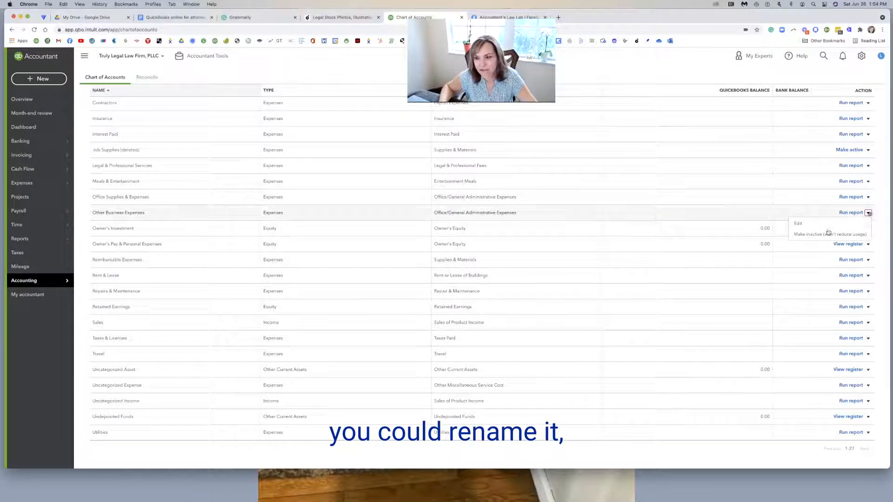
{"action": "left_click", "coordinate": [815, 235]}
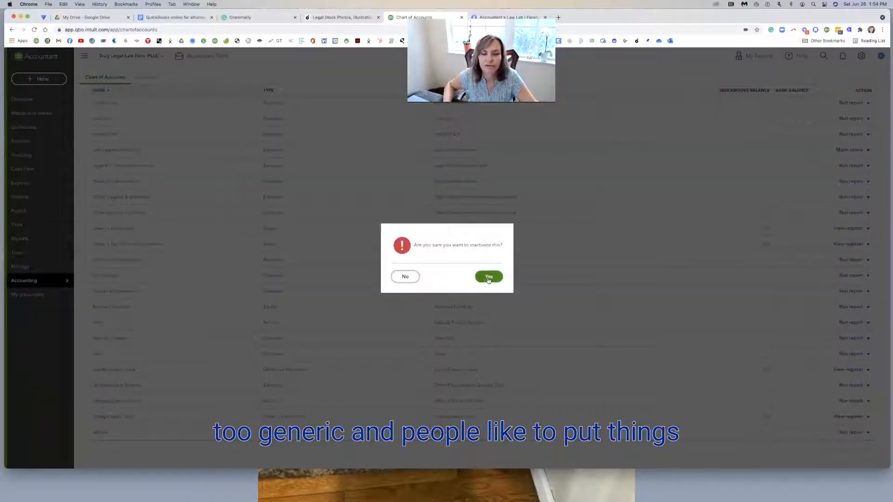
{"action": "left_click", "coordinate": [489, 276]}
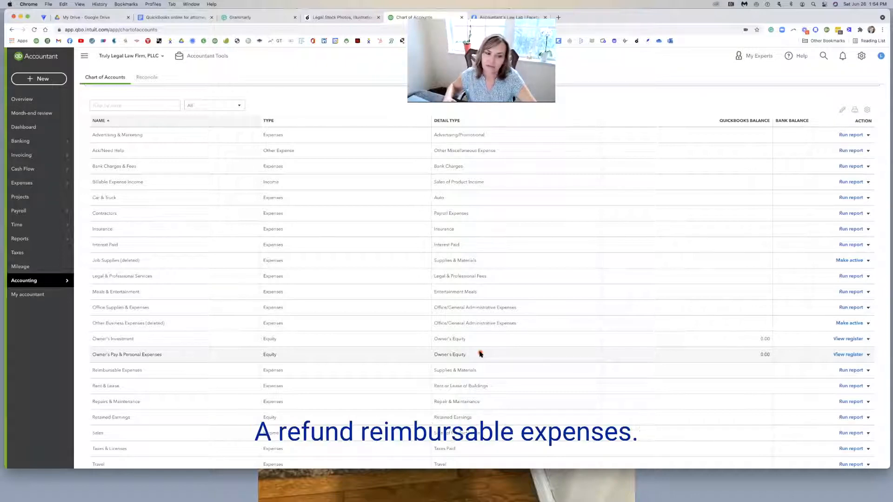
Step: Choose Make inactive for the Reimbursable Expenses account
{"action": "scroll", "scroll_direction": "down", "scroll_amount": 3}
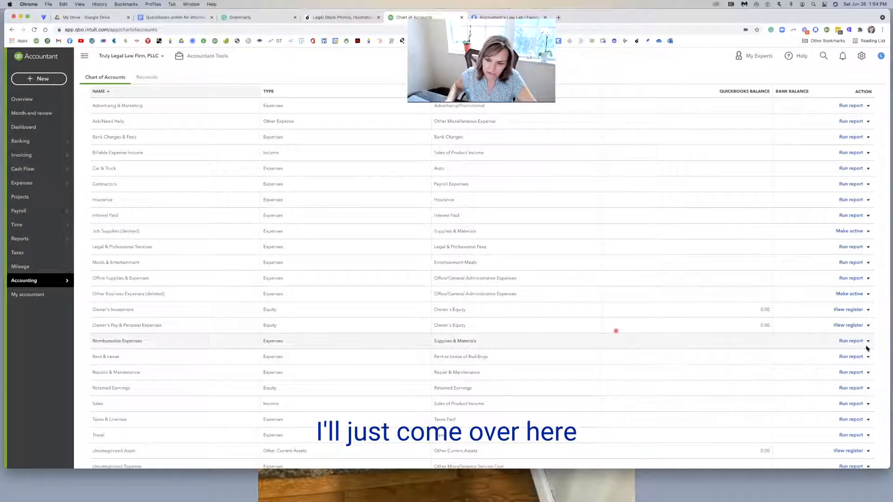
{"action": "left_click", "coordinate": [868, 340]}
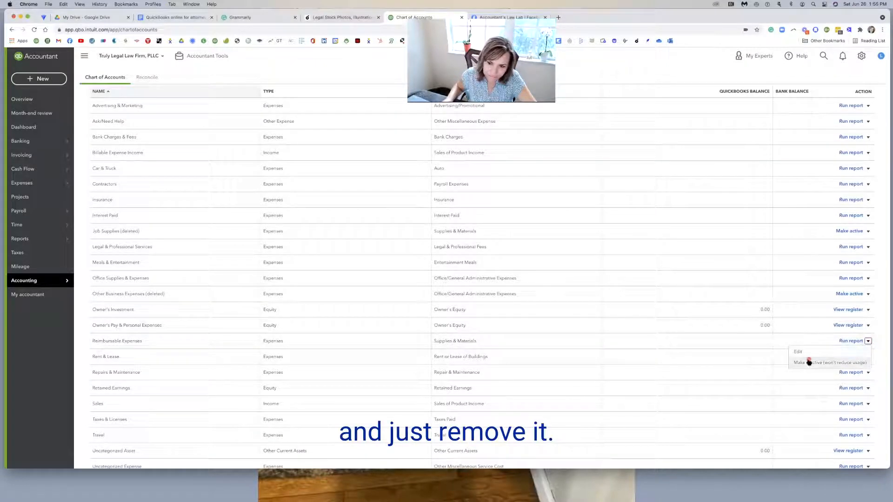
{"action": "left_click", "coordinate": [825, 363]}
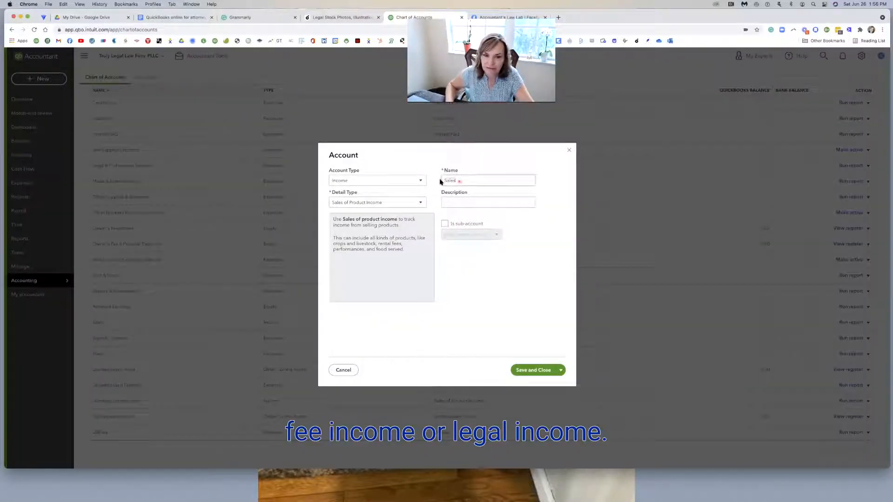
Step: Name the income account Legal Services with Service/Fee Income detail type and save it
{"action": "type", "text": "Legal Servic"}
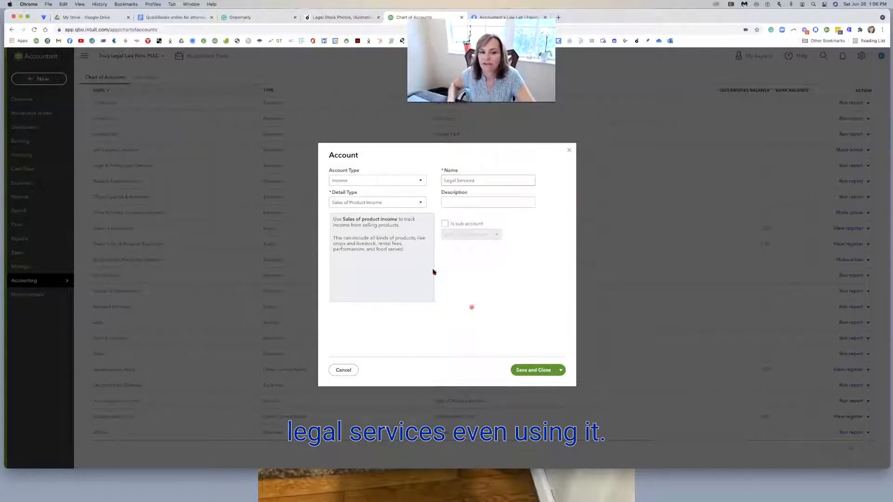
{"action": "left_click", "coordinate": [378, 202]}
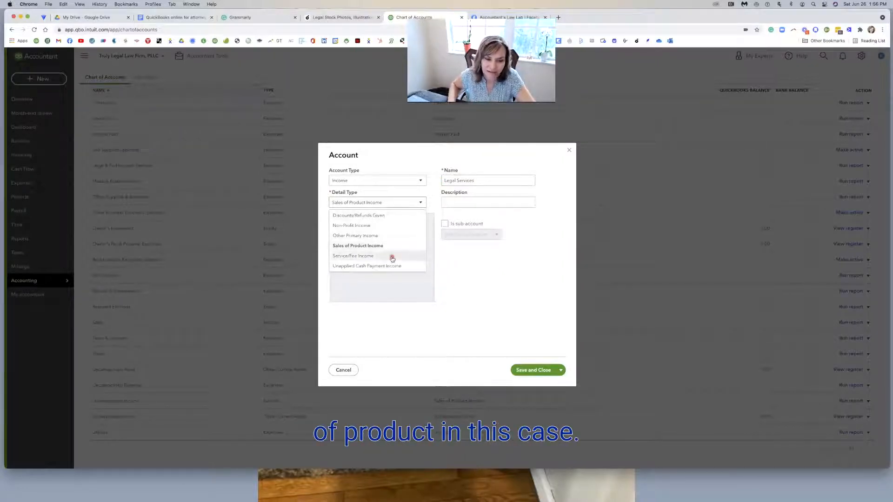
{"action": "left_click", "coordinate": [353, 256]}
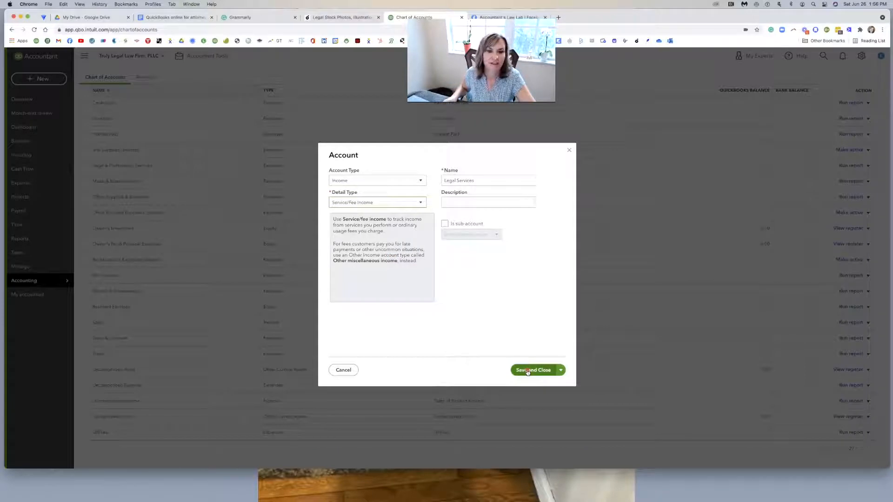
{"action": "left_click", "coordinate": [533, 369]}
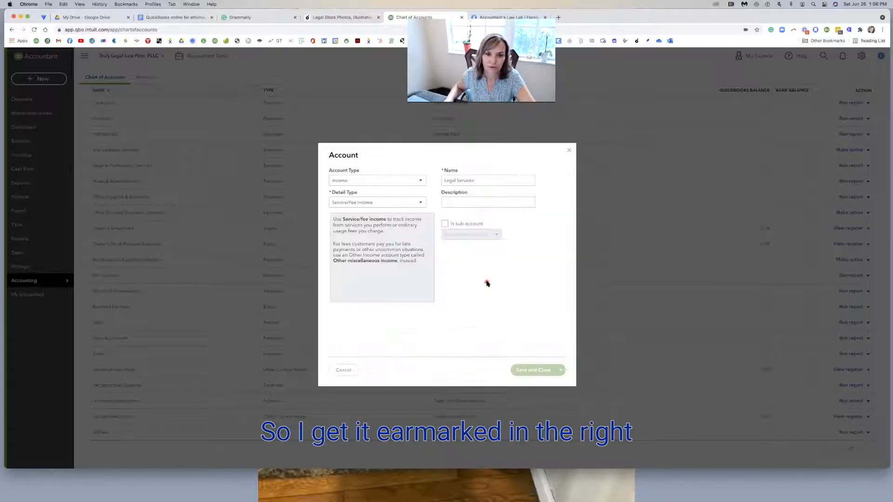
{"action": "left_click", "coordinate": [533, 371]}
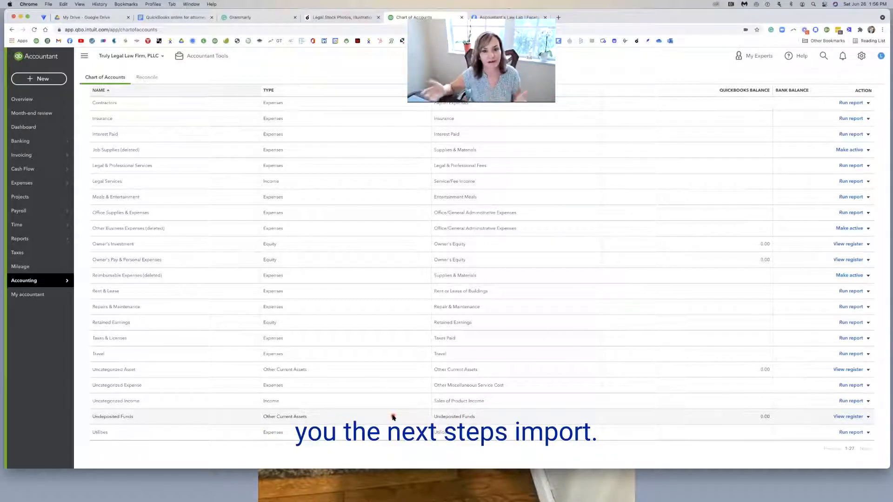
Step: Scroll through the COA law firms Template's Account List down to its expense accounts
{"action": "left_click", "coordinate": [676, 17]}
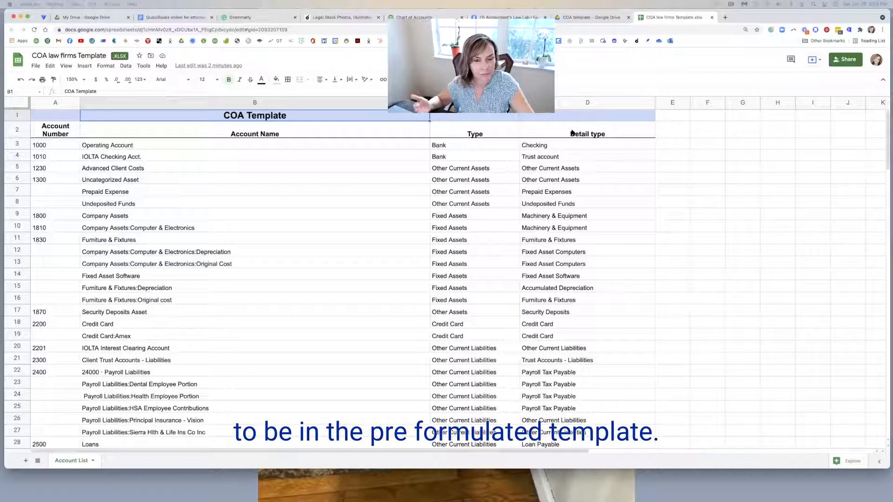
{"action": "scroll", "scroll_direction": "down", "scroll_amount": 3}
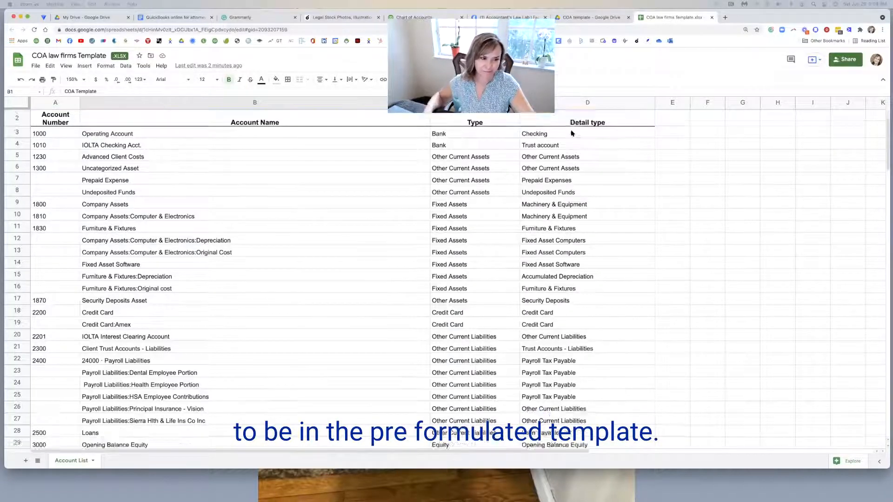
{"action": "scroll", "scroll_direction": "down", "scroll_amount": 3}
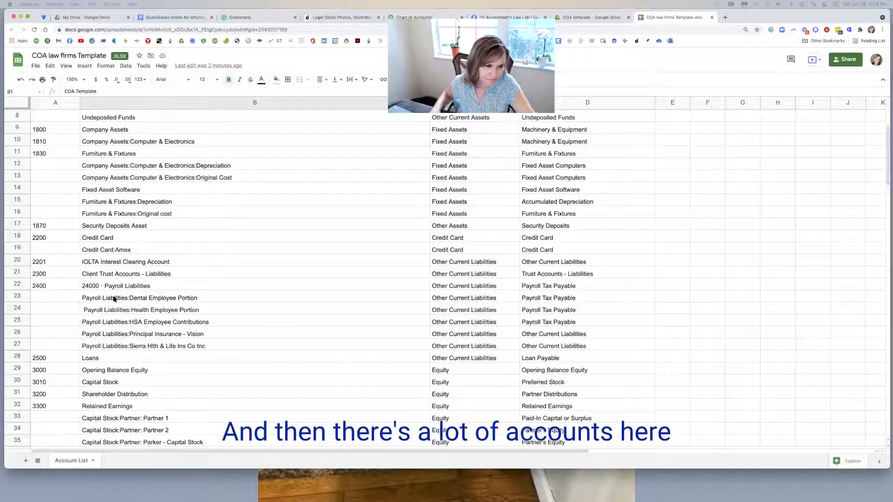
{"action": "scroll", "scroll_direction": "down", "scroll_amount": 3}
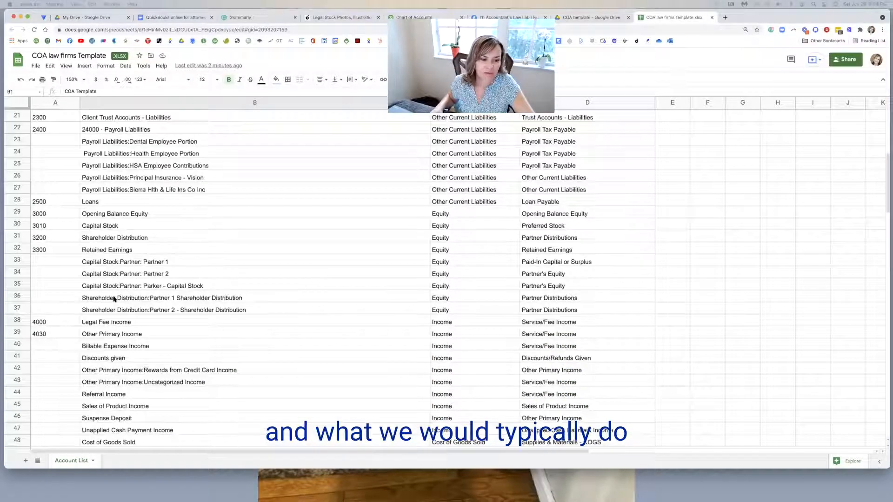
{"action": "scroll", "scroll_direction": "down", "scroll_amount": 3}
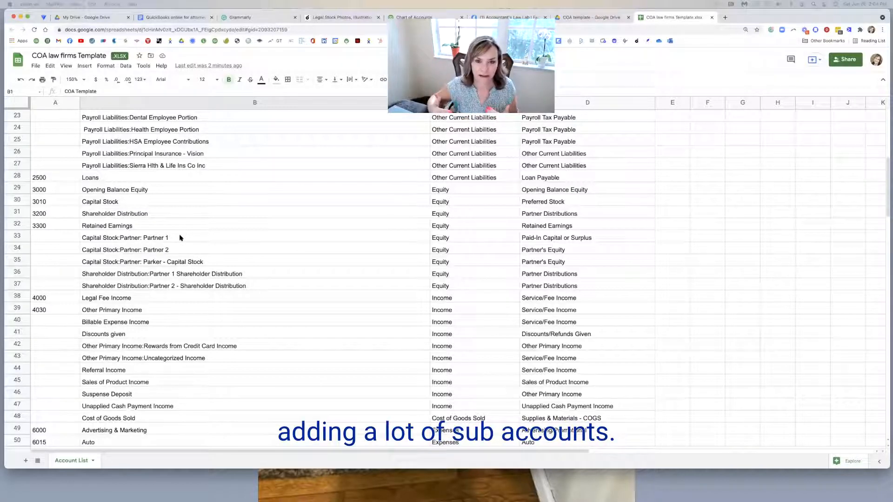
{"action": "scroll", "scroll_direction": "down", "scroll_amount": 3}
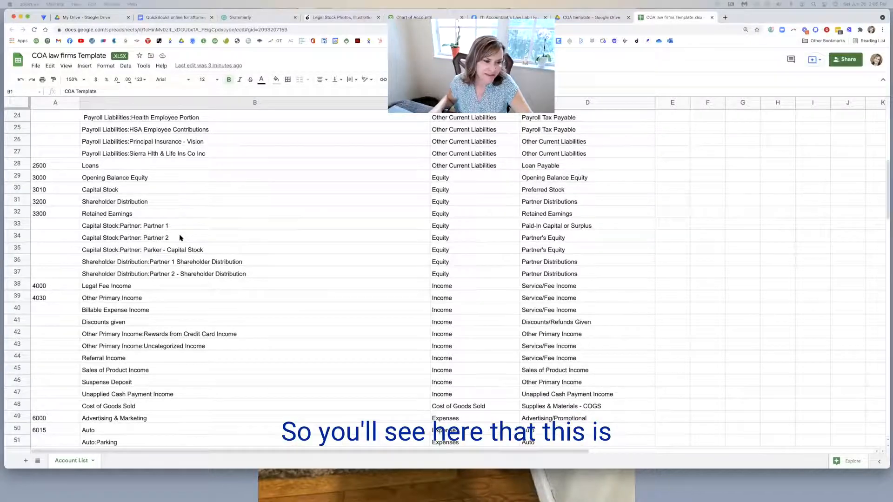
{"action": "scroll", "scroll_direction": "down", "scroll_amount": 3}
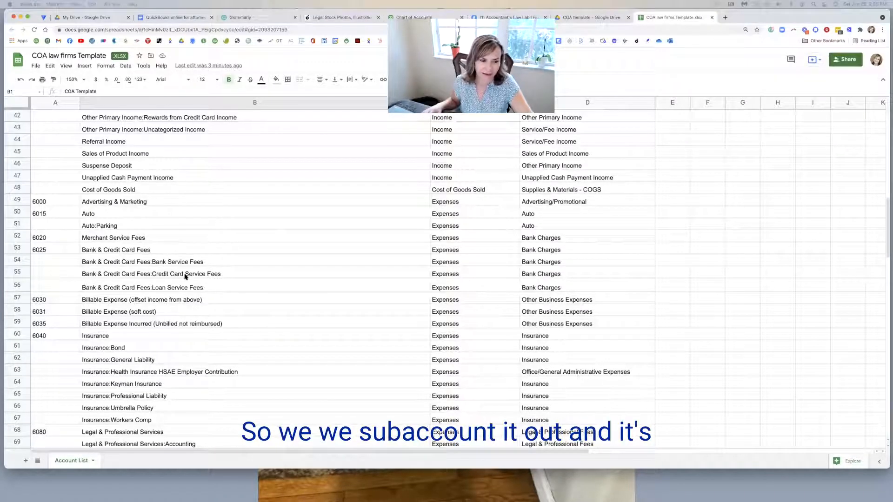
{"action": "scroll", "scroll_direction": "down", "scroll_amount": 3}
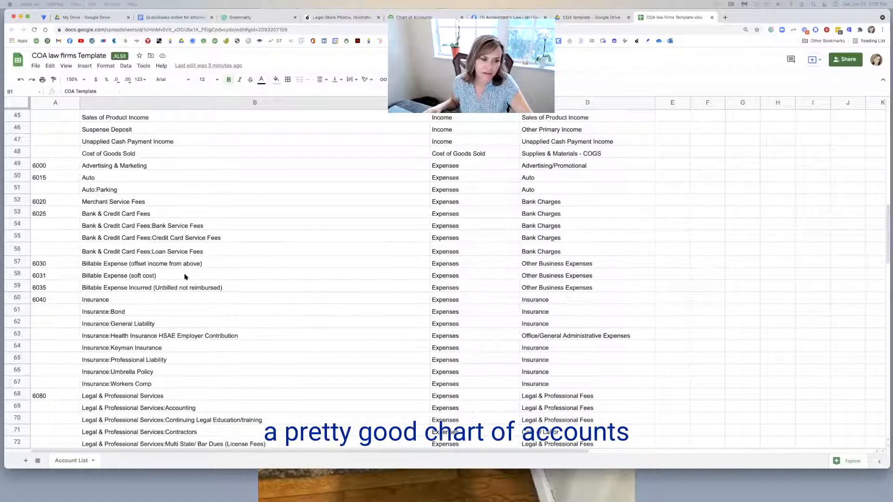
{"action": "scroll", "scroll_direction": "down", "scroll_amount": 3}
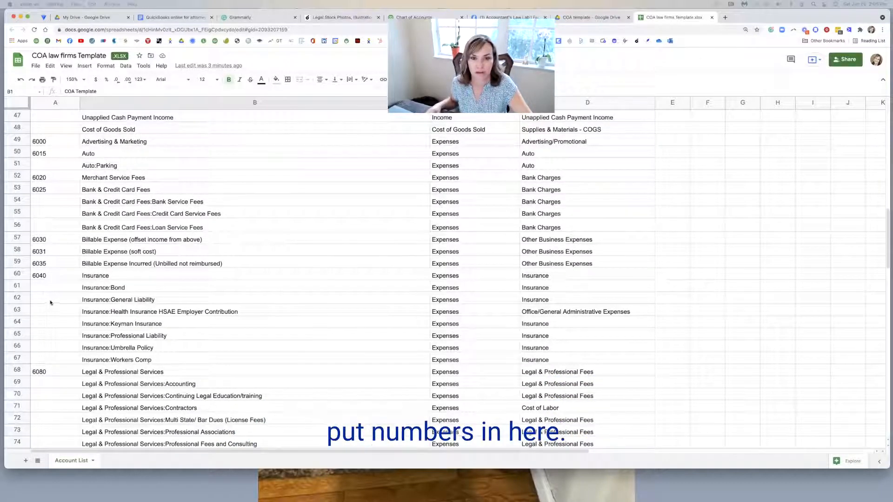
{"action": "scroll", "scroll_direction": "down", "scroll_amount": 3}
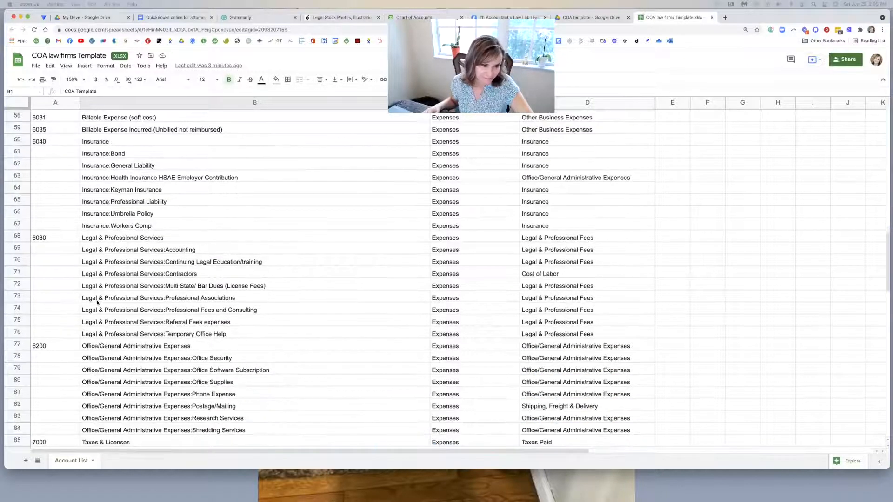
{"action": "scroll", "scroll_direction": "down", "scroll_amount": 3}
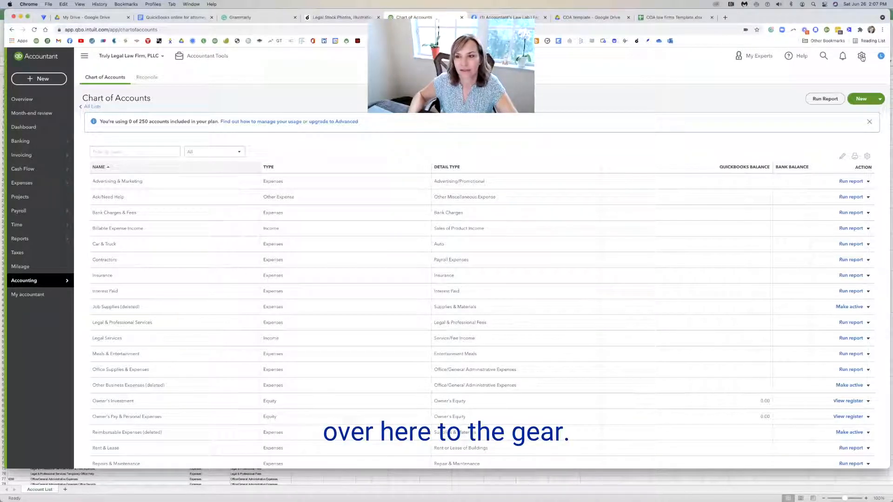
Step: From the gear menu's Import data tool, start a Chart of Accounts import
{"action": "left_click", "coordinate": [862, 56]}
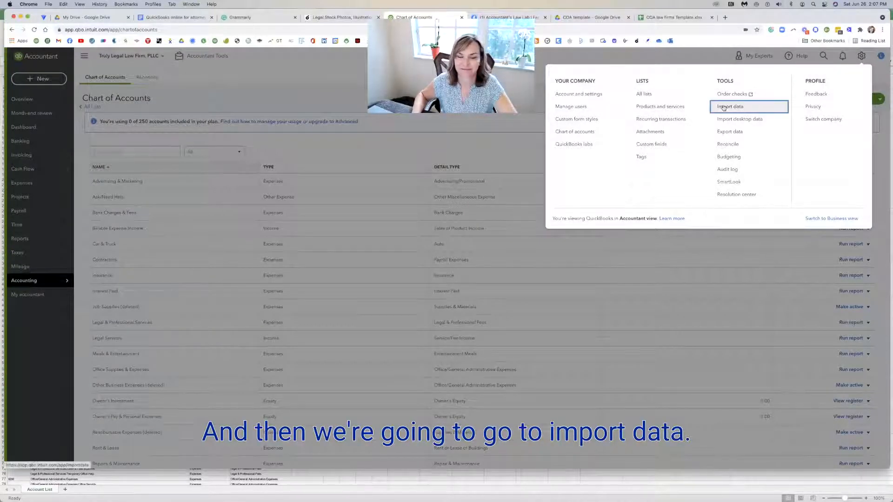
{"action": "left_click", "coordinate": [732, 106]}
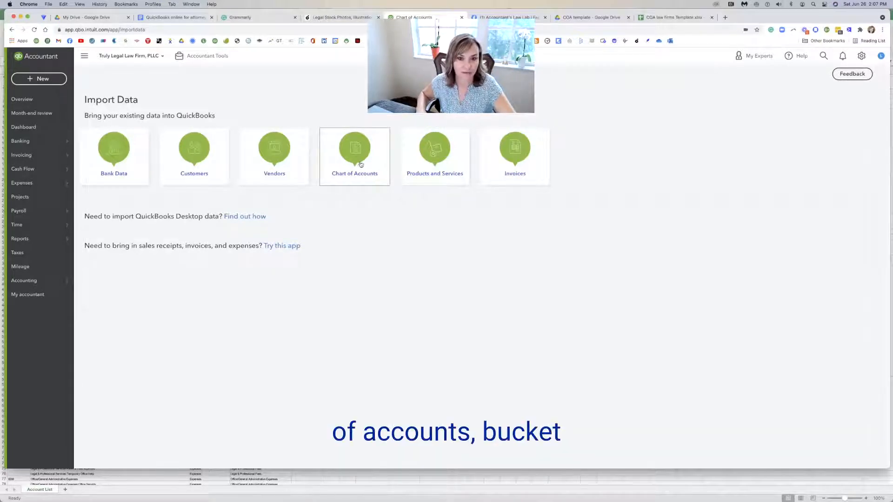
{"action": "left_click", "coordinate": [354, 154]}
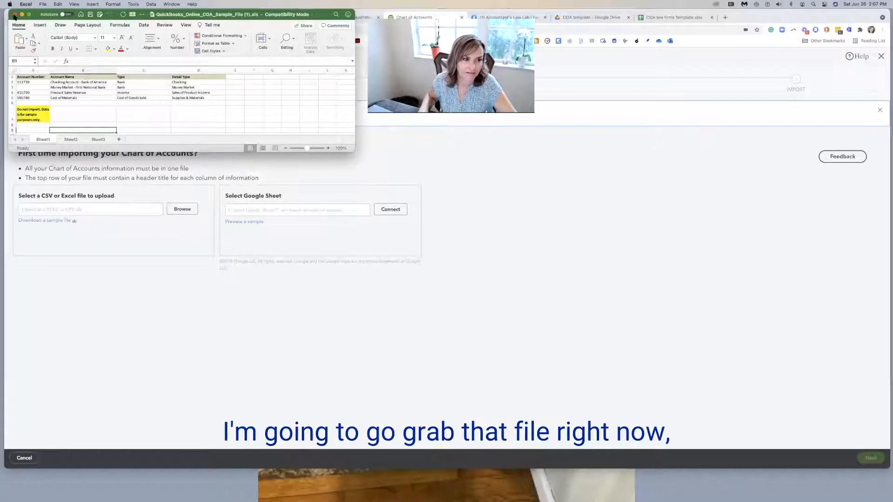
Step: Upload COA law firms Template.xlsx and continue to the field mapping screen
{"action": "left_click", "coordinate": [182, 209]}
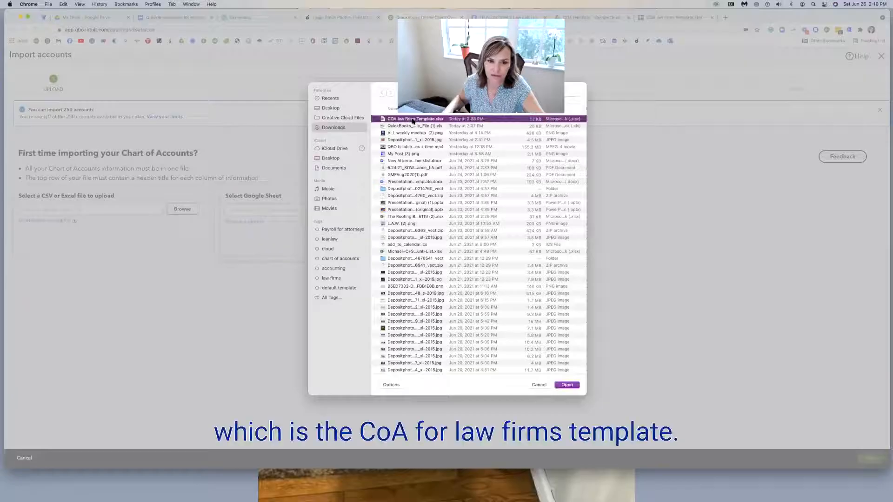
{"action": "left_click", "coordinate": [567, 384]}
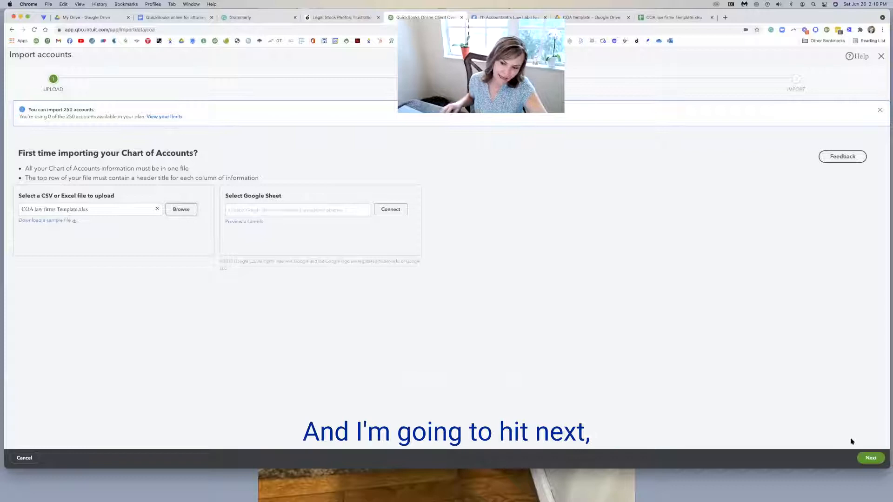
{"action": "left_click", "coordinate": [871, 458]}
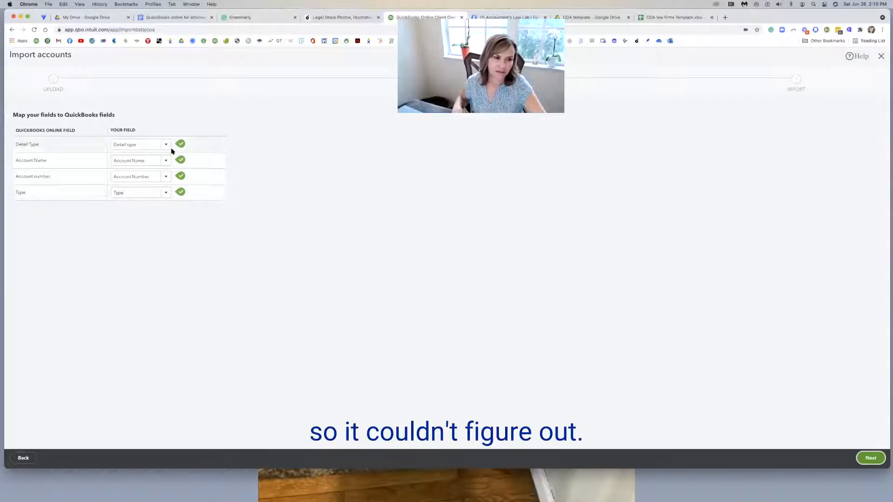
{"action": "mouse_move", "coordinate": [813, 492]}
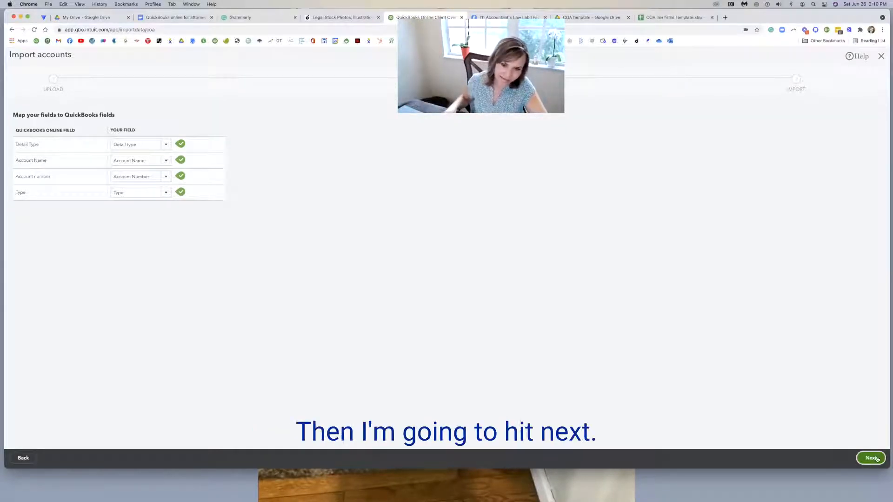
Step: Accept the field mapping, deselect Uncategorized Asset and Undeposited Funds, and number Prepaid Expense 1300
{"action": "left_click", "coordinate": [871, 458]}
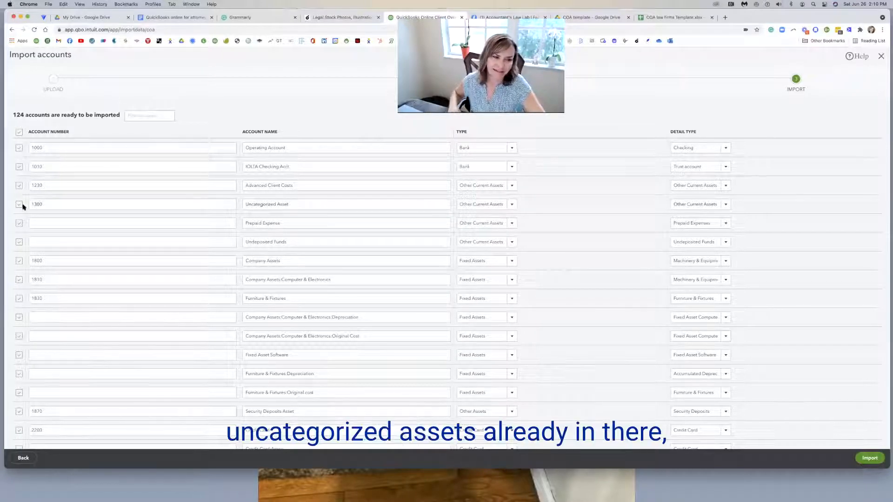
{"action": "left_click", "coordinate": [19, 204]}
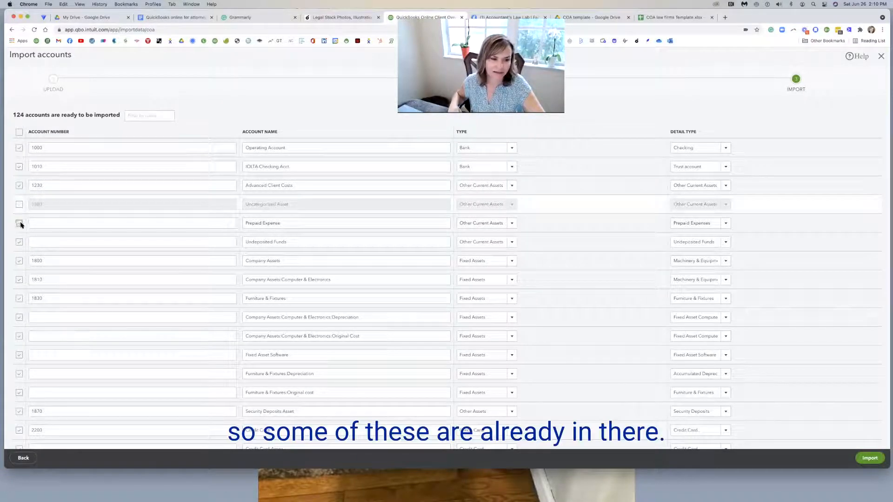
{"action": "left_click", "coordinate": [131, 223]}
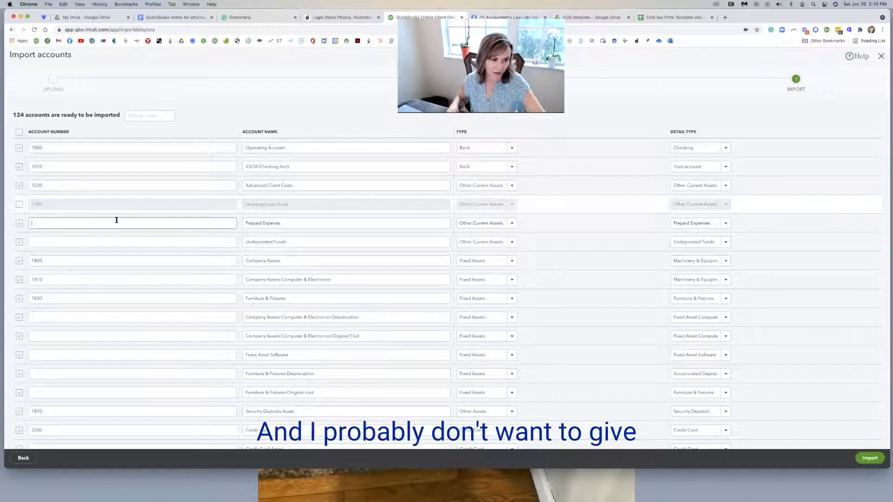
{"action": "type", "text": "1300"}
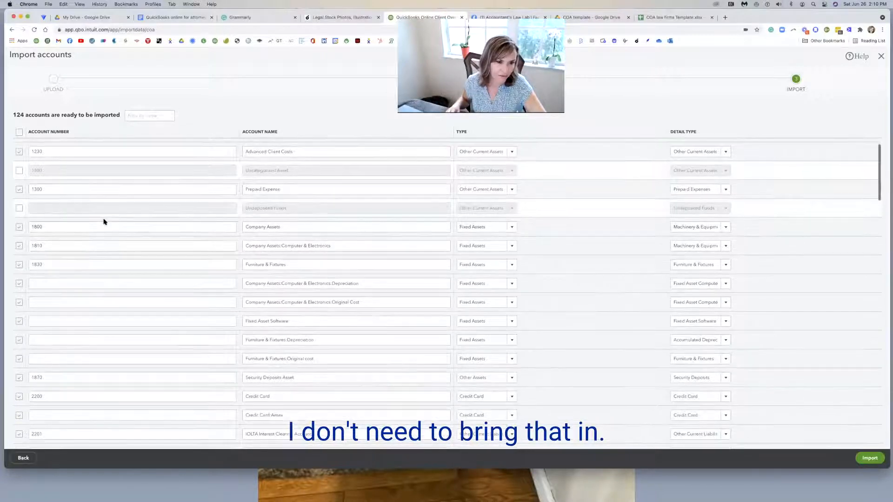
{"action": "scroll", "scroll_direction": "down", "scroll_amount": 3}
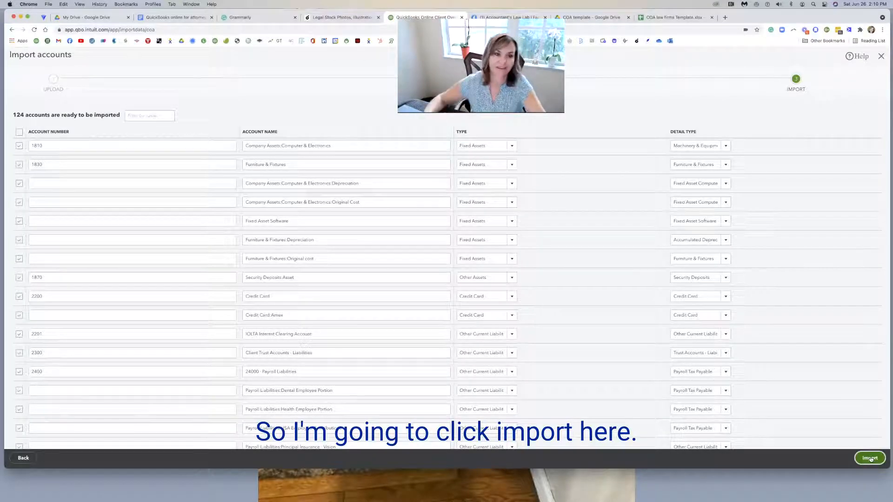
Step: Import the checked accounts and leave the results screen without saving the failed rows
{"action": "left_click", "coordinate": [869, 458]}
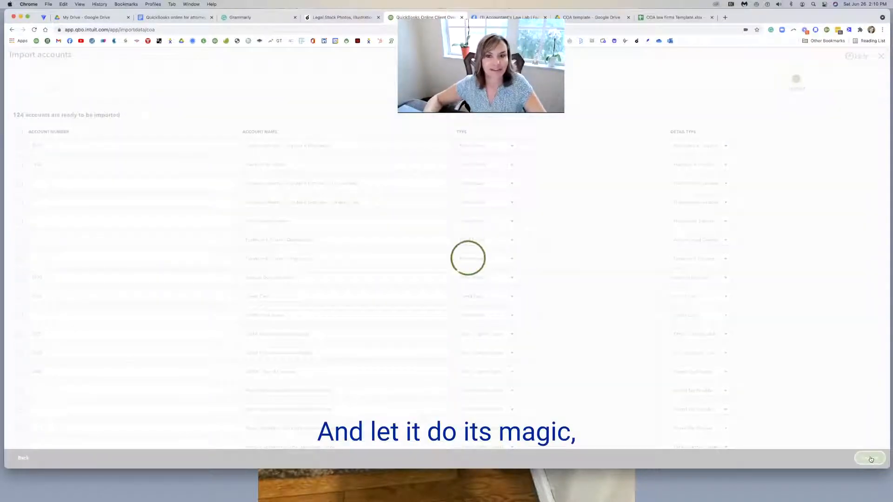
{"action": "left_click", "coordinate": [870, 458]}
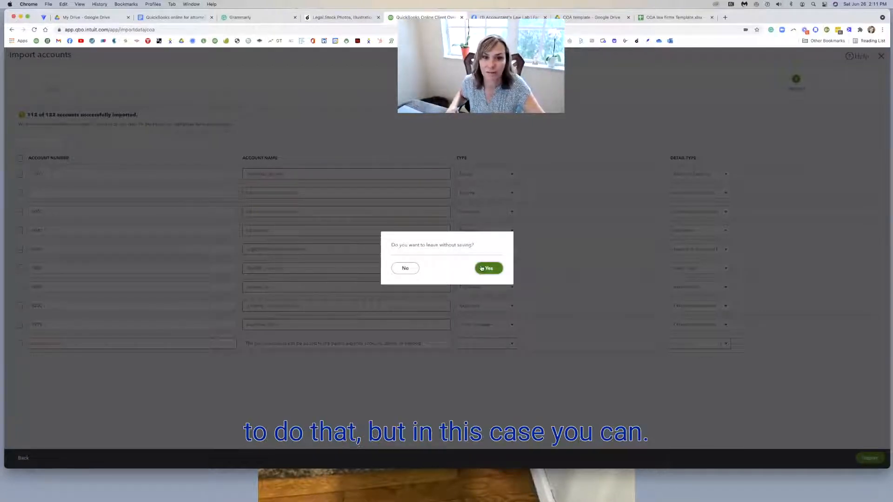
{"action": "left_click", "coordinate": [487, 267]}
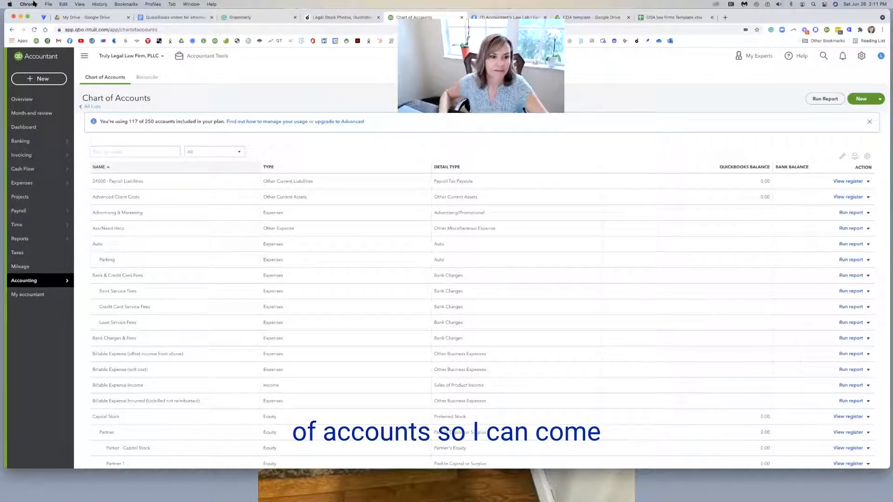
Step: Sort the chart of accounts by the Type column and edit the IOLTA Checking Acct account
{"action": "left_click", "coordinate": [268, 167]}
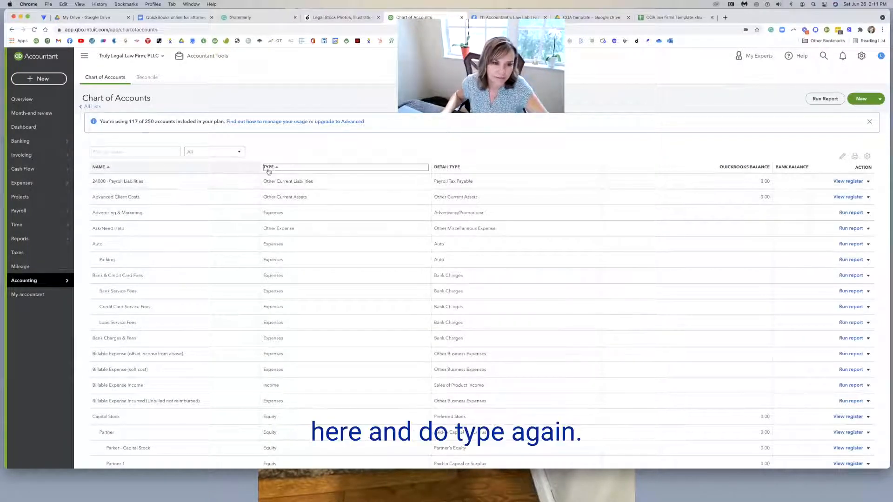
{"action": "left_click", "coordinate": [270, 167]}
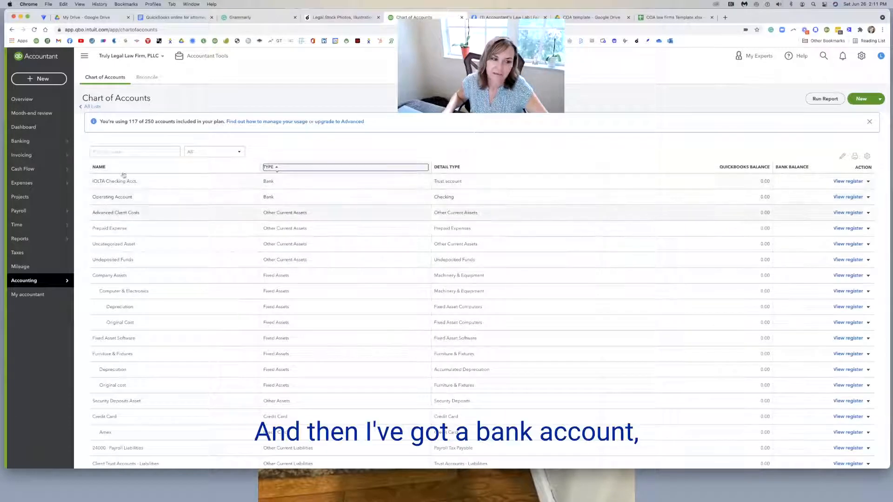
{"action": "left_click", "coordinate": [19, 141]}
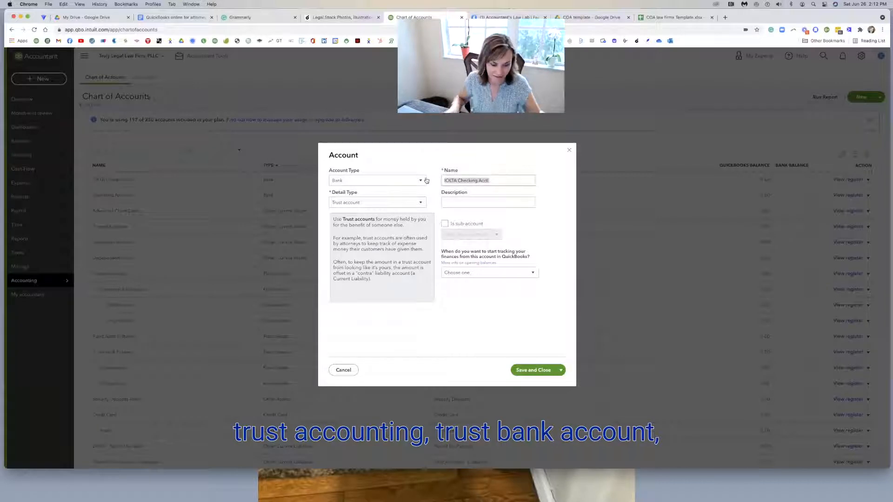
Step: Rename IOLTA Checking Acct to Trust Bank Accounts and save and close the account
{"action": "type", "text": "Tr"}
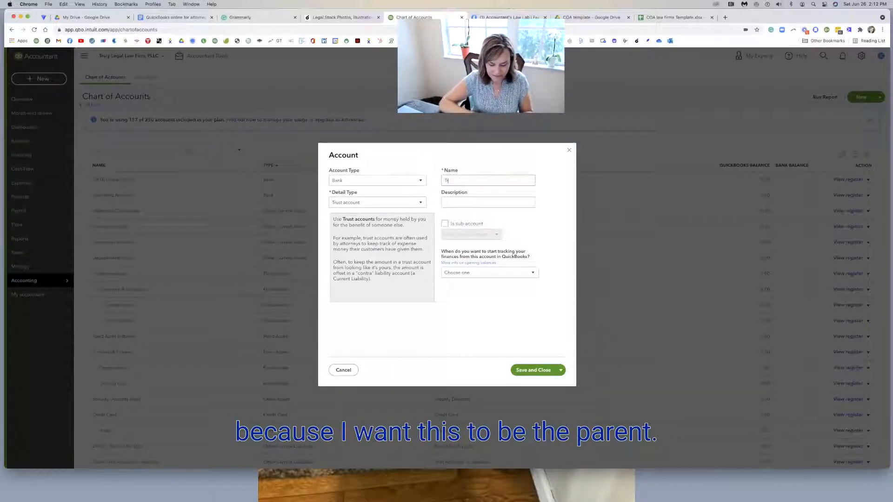
{"action": "type", "text": "rust Bank Accounts"}
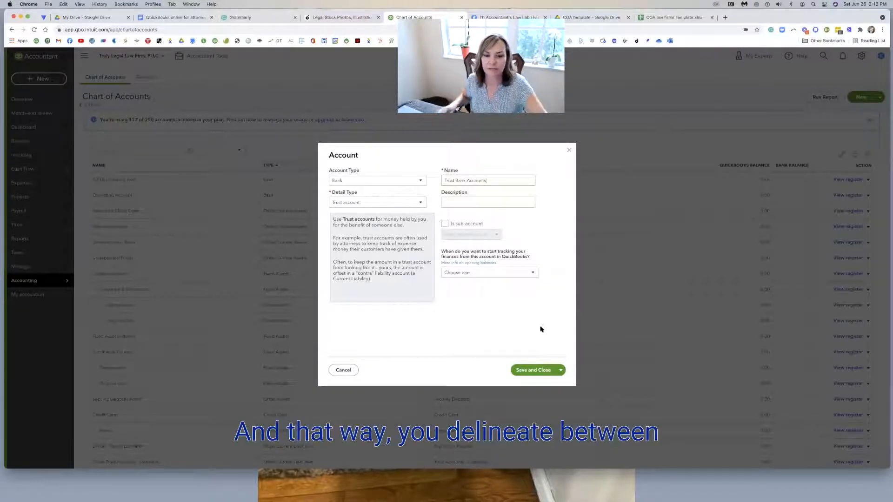
{"action": "left_click", "coordinate": [534, 369]}
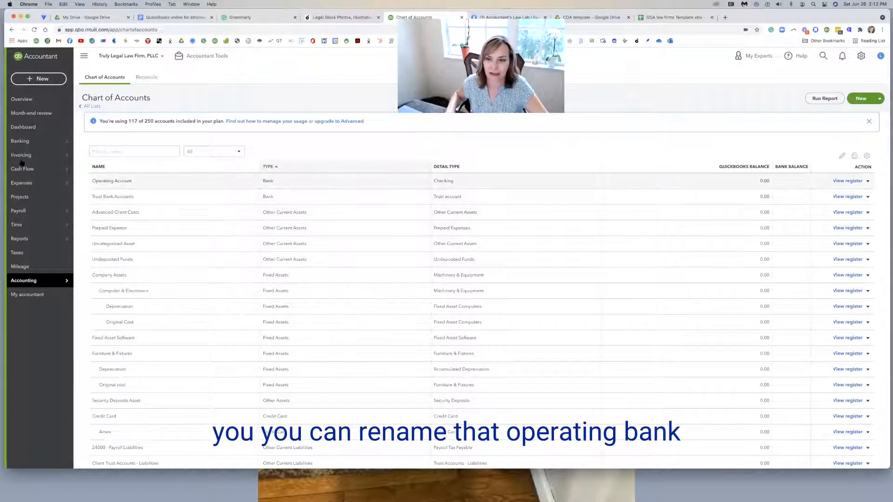
{"action": "mouse_move", "coordinate": [424, 204]}
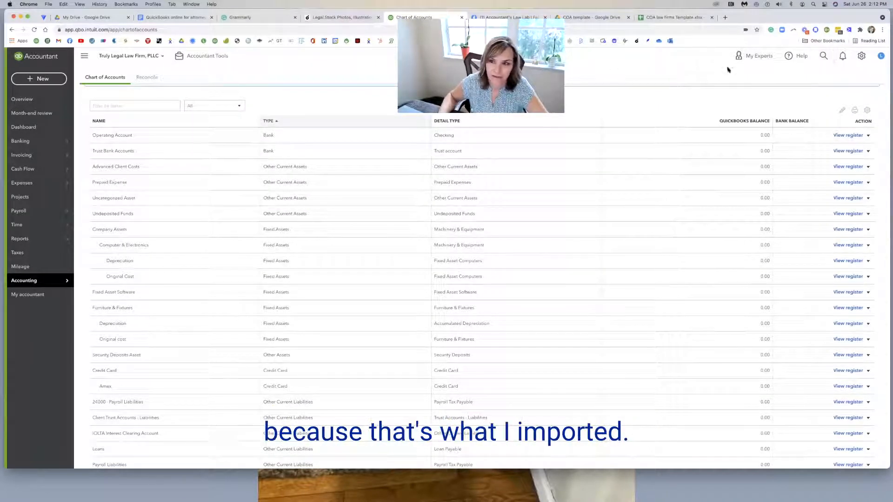
Step: Open Account and settings for Truly Legal Law Firm from the gear menu
{"action": "left_click", "coordinate": [862, 55]}
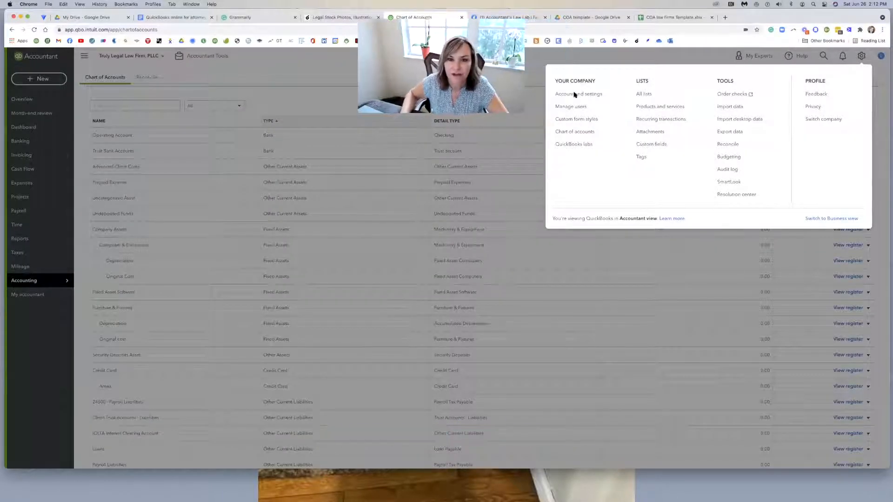
{"action": "left_click", "coordinate": [578, 94]}
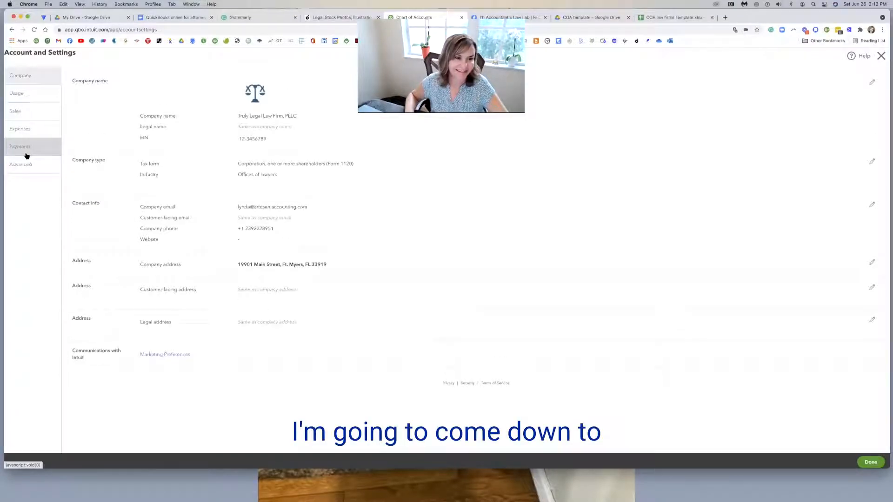
Step: Enable account numbers in the Advanced chart of accounts settings and save
{"action": "left_click", "coordinate": [20, 165]}
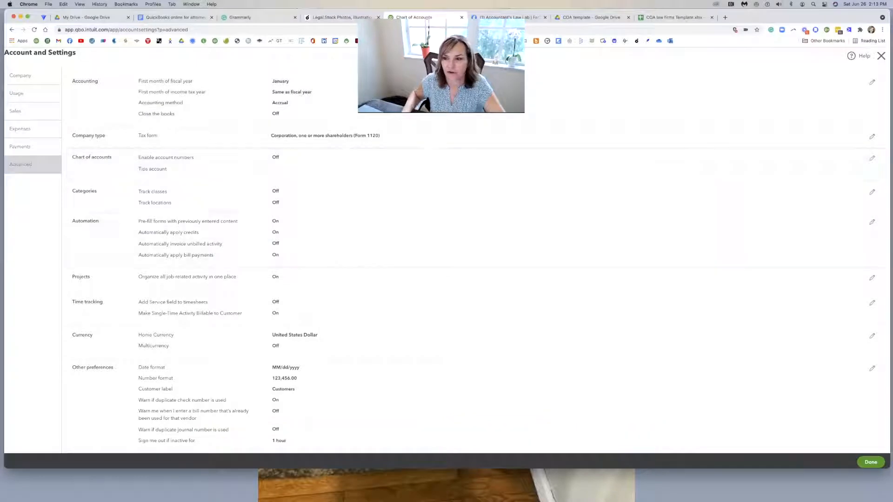
{"action": "left_click", "coordinate": [871, 158]}
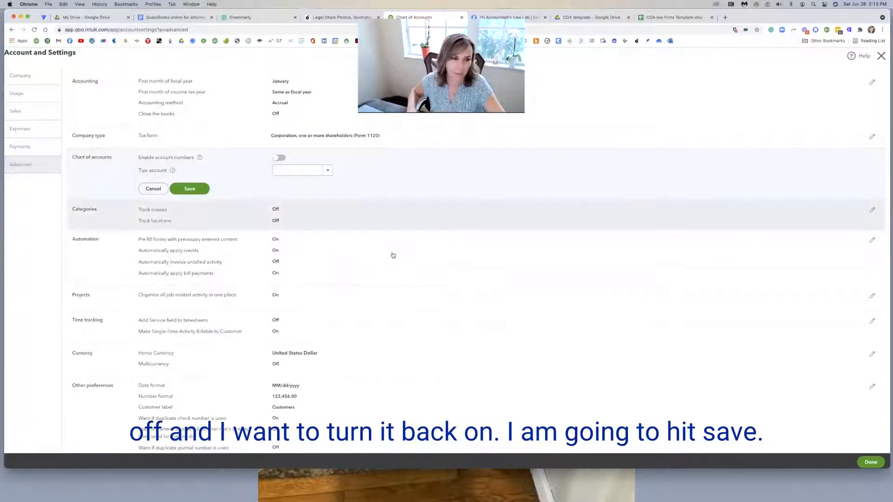
{"action": "left_click", "coordinate": [279, 158]}
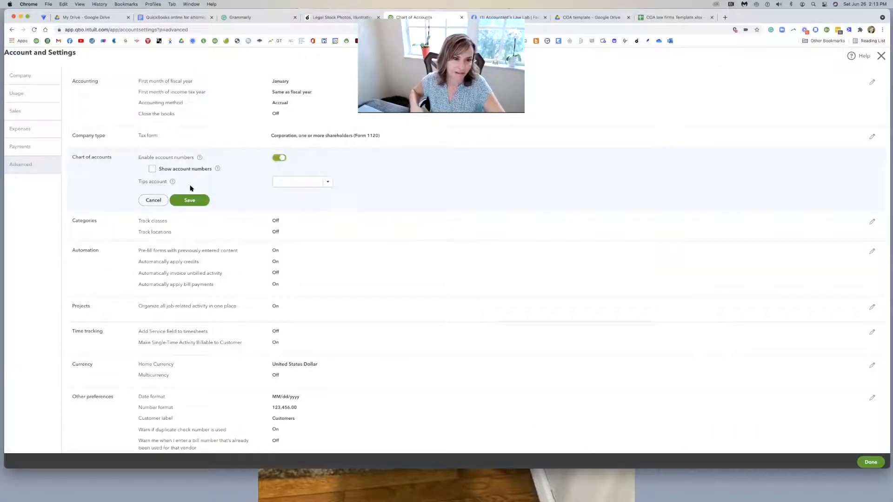
{"action": "left_click", "coordinate": [189, 200]}
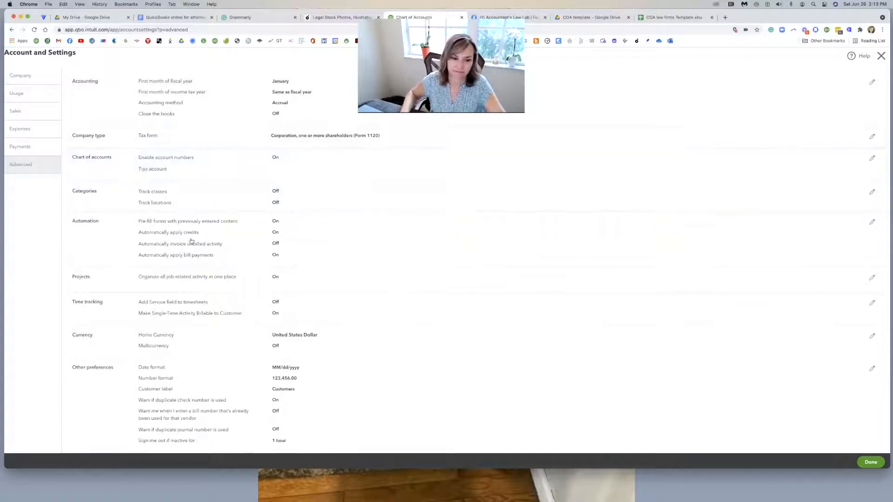
{"action": "scroll", "scroll_direction": "down", "scroll_amount": 3}
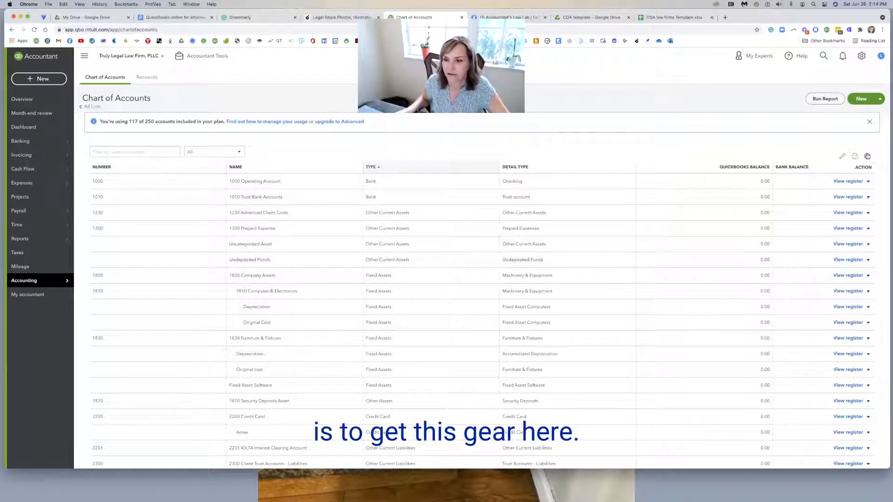
Step: Number Uncategorized Asset 1350, Undeposited Funds 1400 and Fixed Asset Software 1860 in edit mode
{"action": "left_click", "coordinate": [868, 156]}
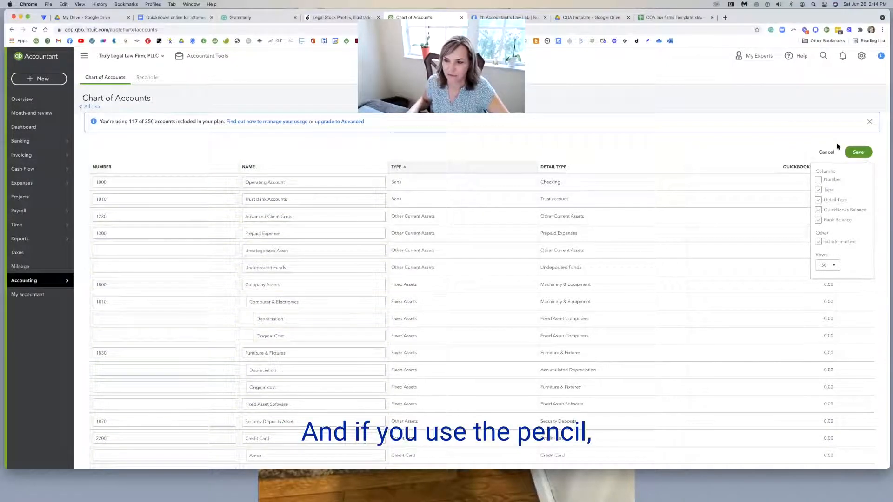
{"action": "left_click", "coordinate": [164, 250]}
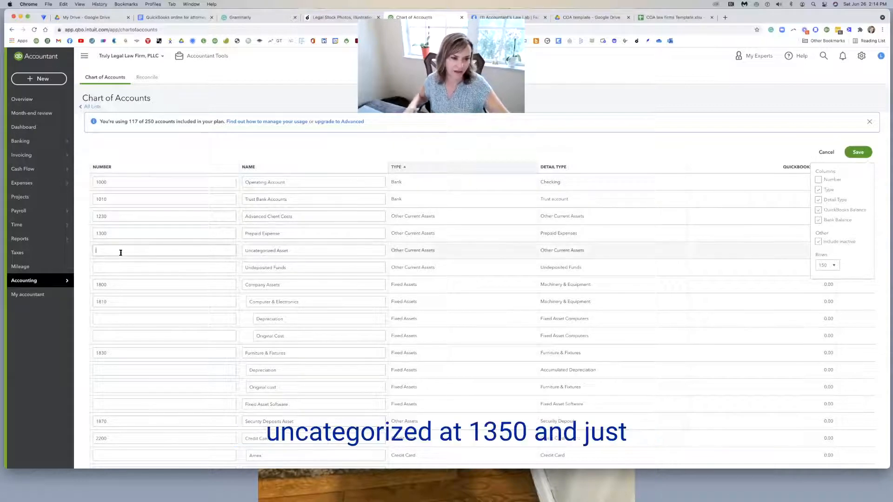
{"action": "type", "text": "1350"}
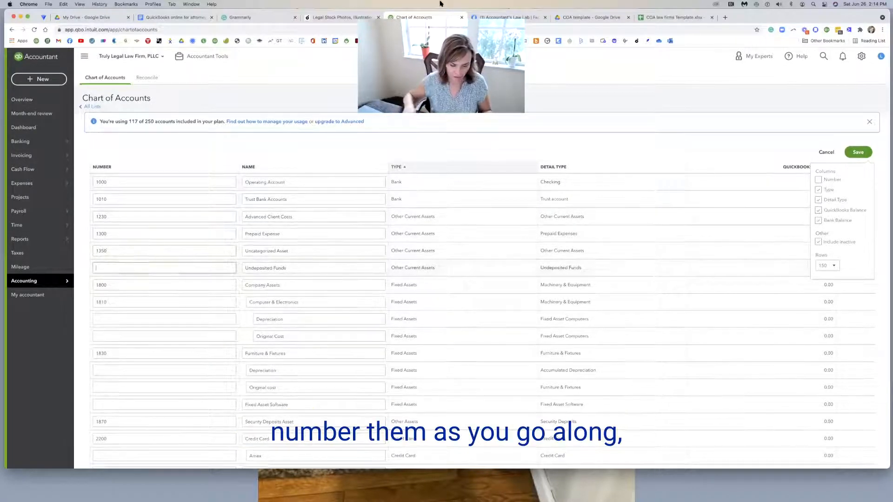
{"action": "type", "text": "1400"}
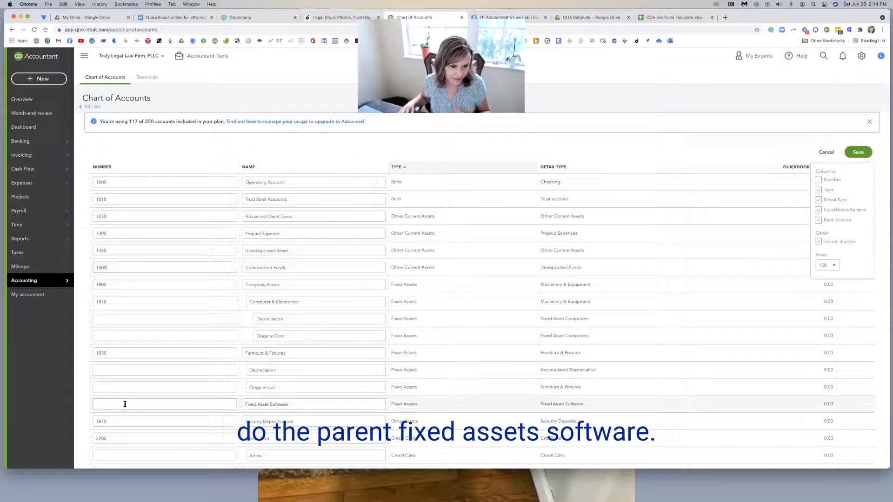
{"action": "type", "text": "1860"}
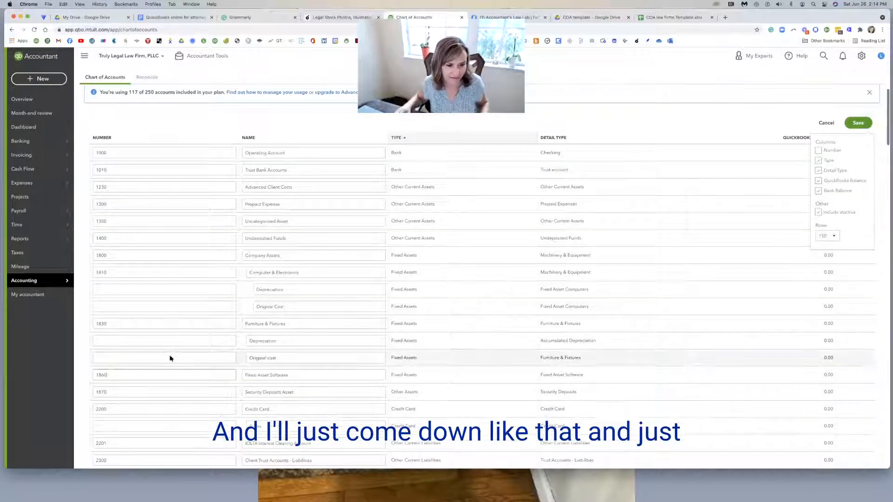
Step: Rename the credit card sub-account Chase Visa-2345, number Payroll Liabilities 2700, and save the edits
{"action": "scroll", "scroll_direction": "down", "scroll_amount": 3}
{"action": "type", "text": "C"}
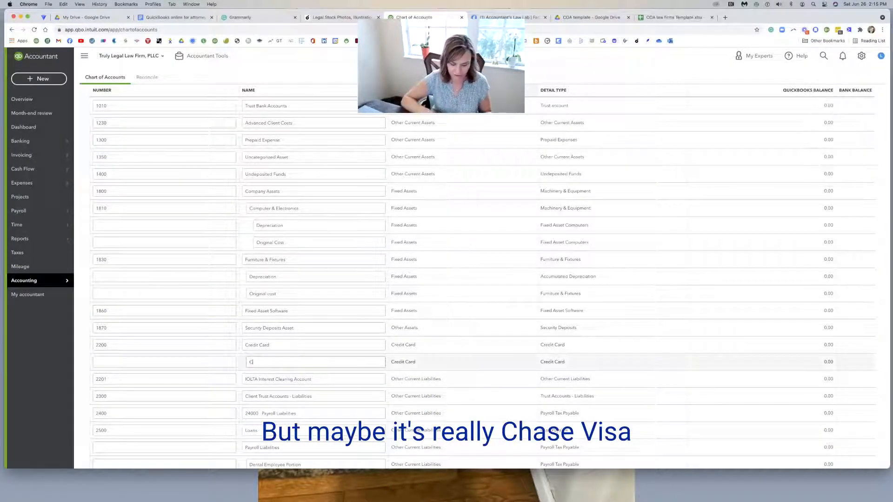
{"action": "type", "text": "hase Visa -2345"}
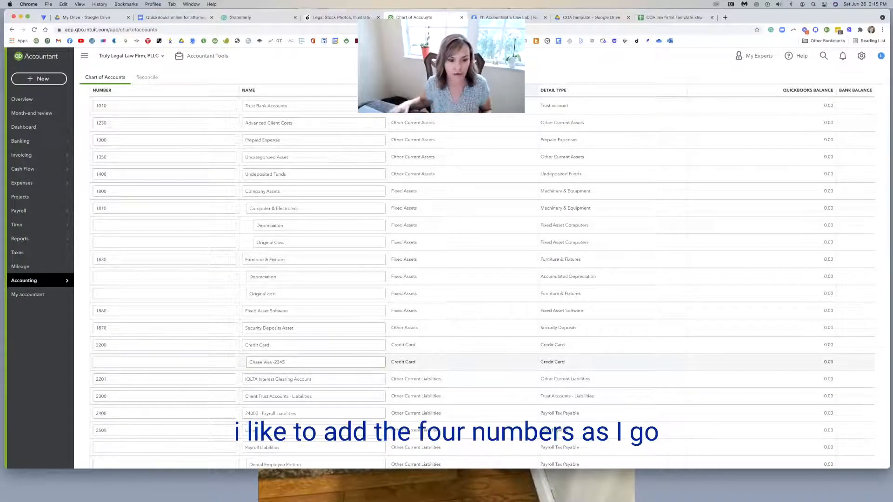
{"action": "scroll", "scroll_direction": "down", "scroll_amount": 3}
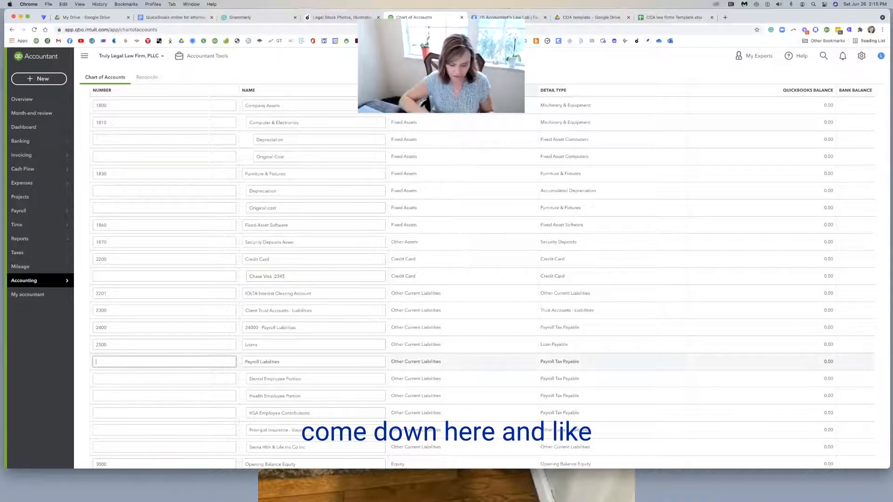
{"action": "type", "text": "2700"}
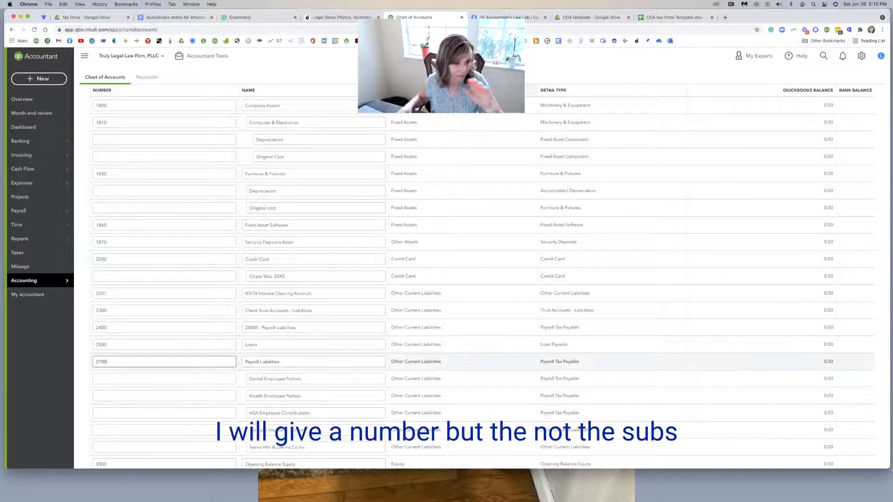
{"action": "scroll", "scroll_direction": "down", "scroll_amount": 3}
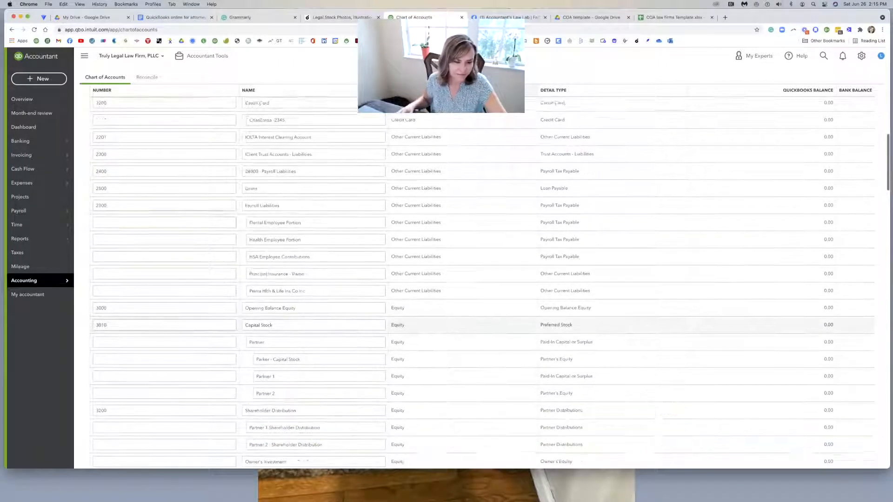
{"action": "scroll", "scroll_direction": "down", "scroll_amount": 3}
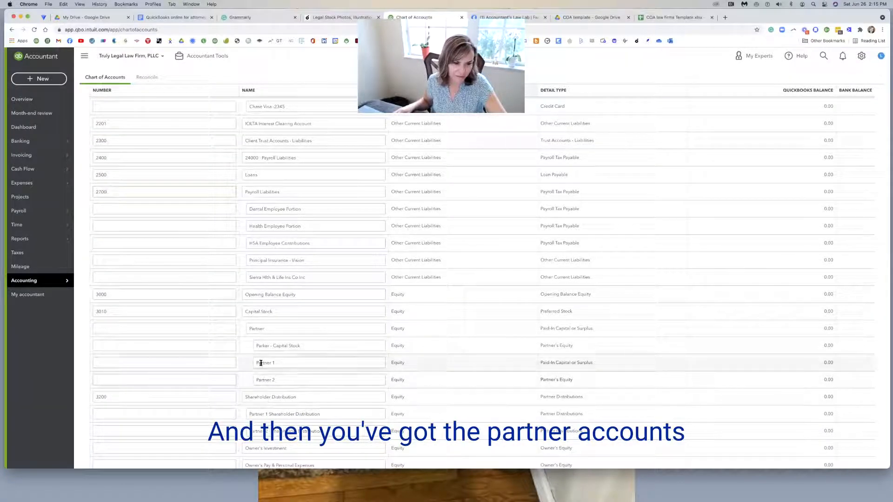
{"action": "scroll", "scroll_direction": "down", "scroll_amount": 3}
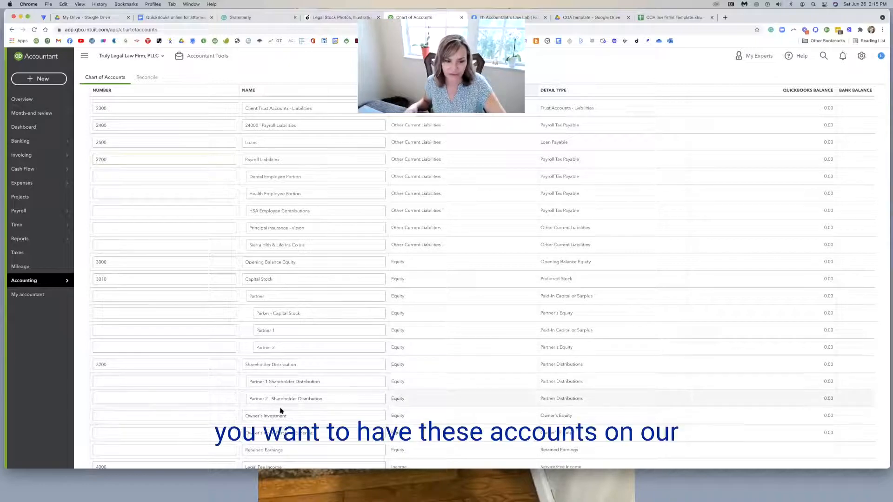
{"action": "scroll", "scroll_direction": "down", "scroll_amount": 3}
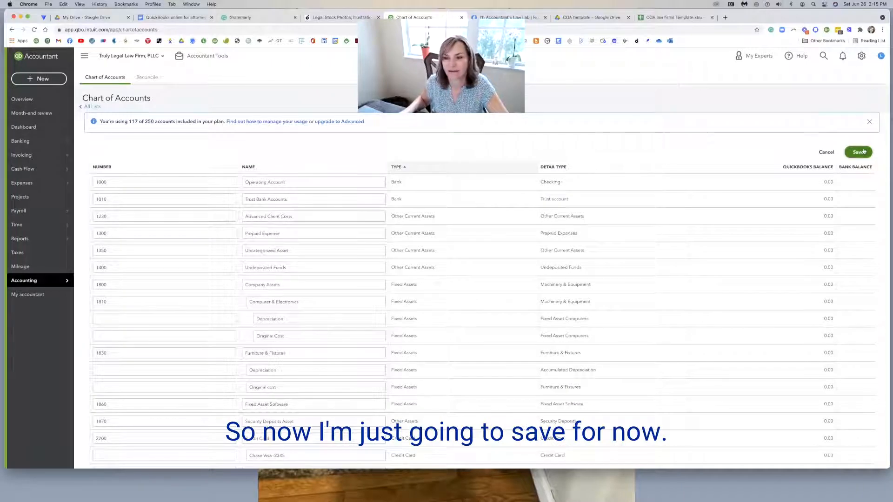
{"action": "left_click", "coordinate": [859, 152]}
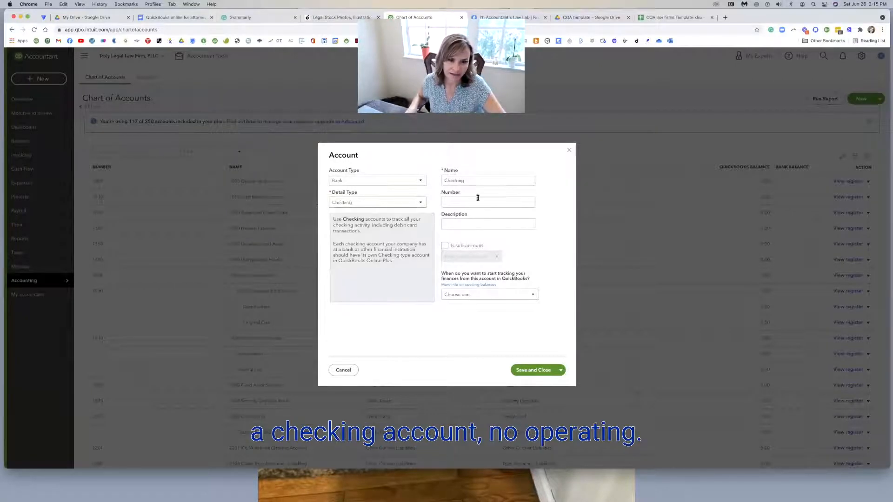
Step: Create bank account Operating Checking-6789 as a sub-account of 1000 Operating Account and save it
{"action": "type", "text": "Operat"}
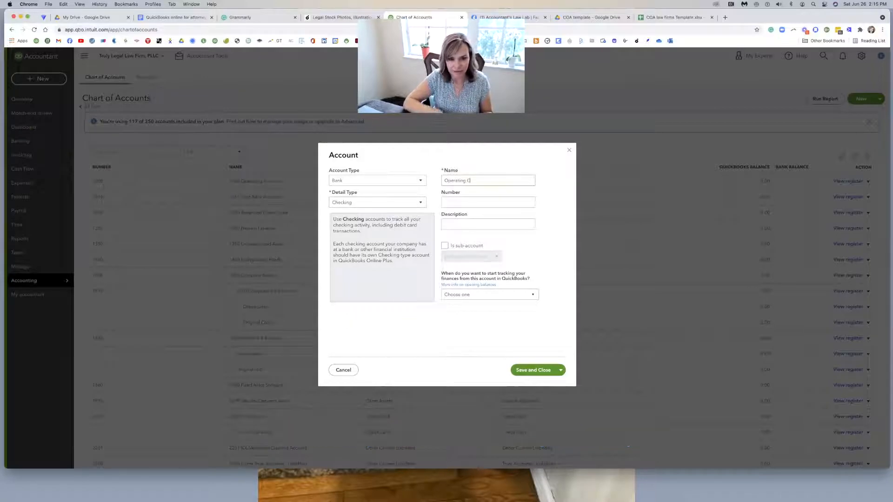
{"action": "type", "text": "hecking -6789"}
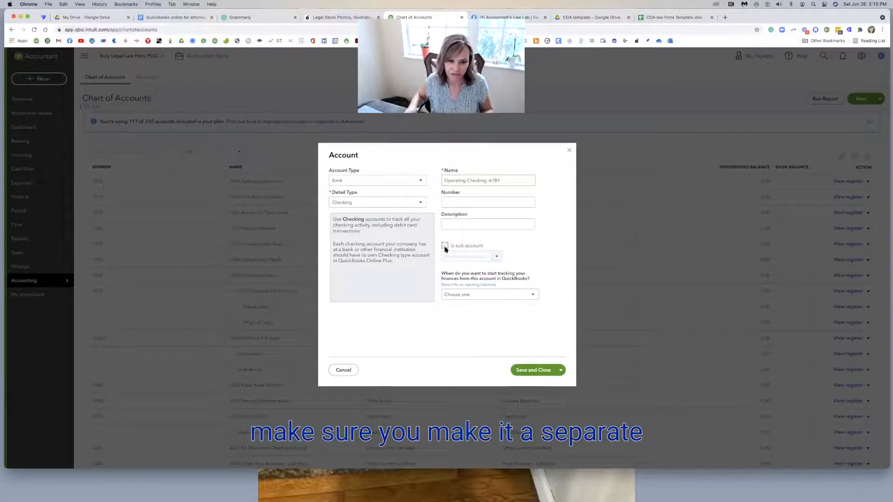
{"action": "left_click", "coordinate": [445, 246]}
{"action": "type", "text": "oper"}
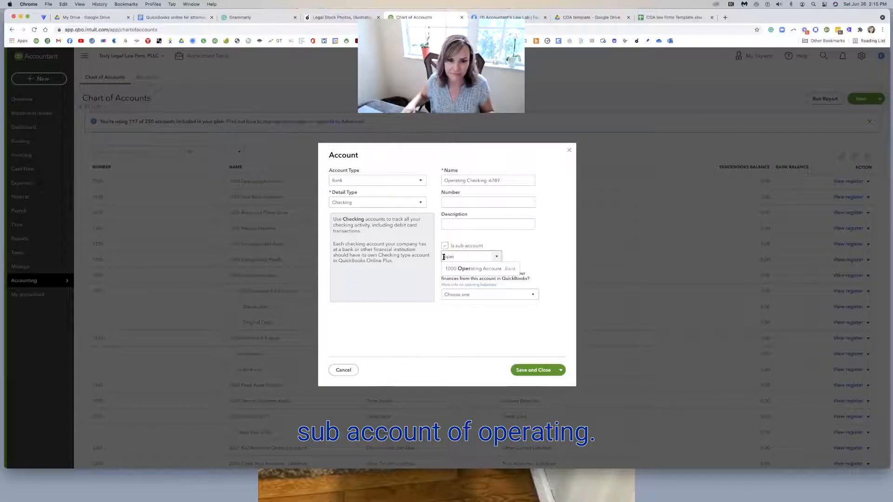
{"action": "left_click", "coordinate": [473, 268]}
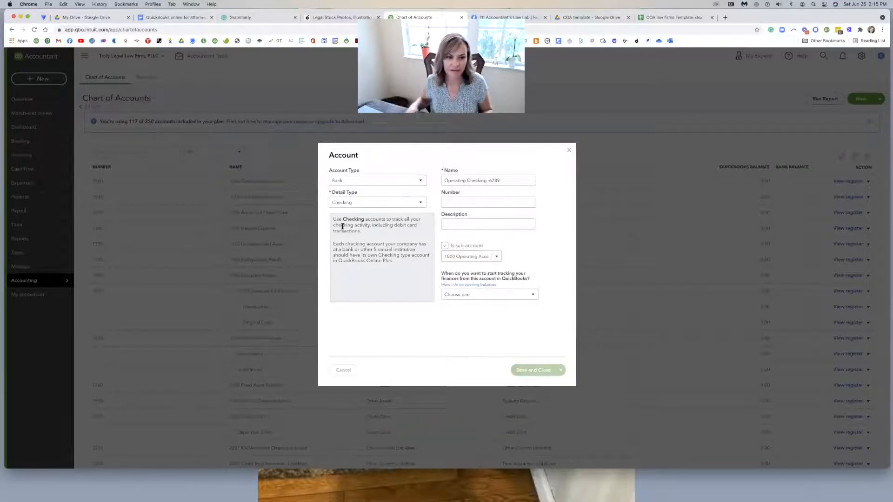
{"action": "left_click", "coordinate": [534, 371]}
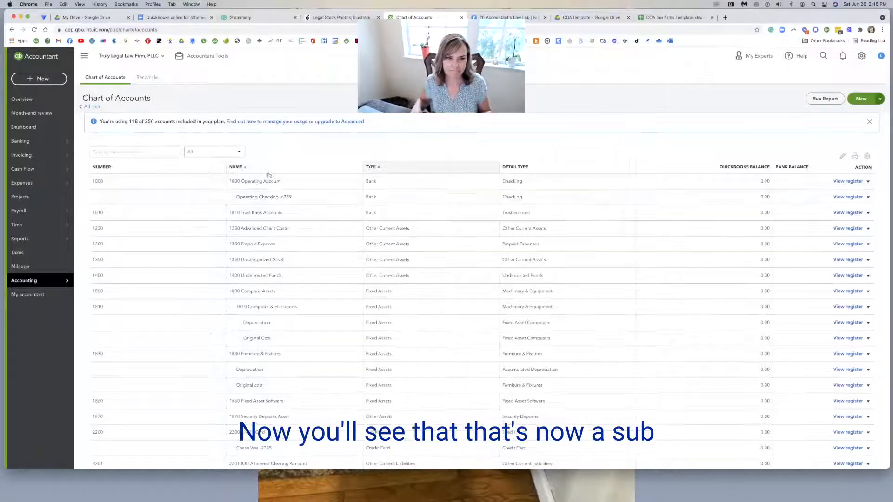